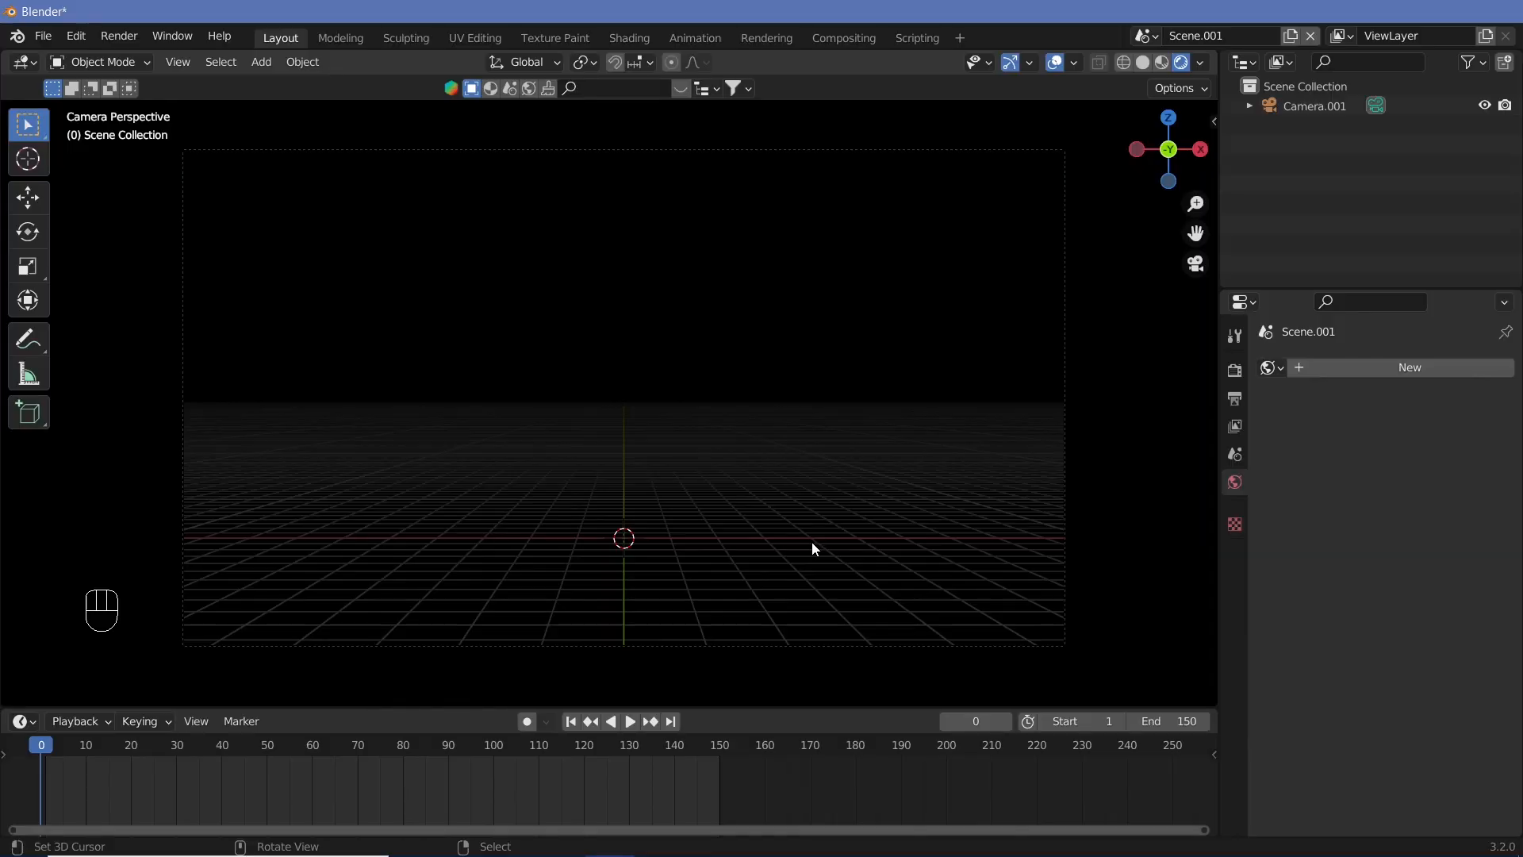
{"action": "mouse_move", "coordinate": [631, 544]}
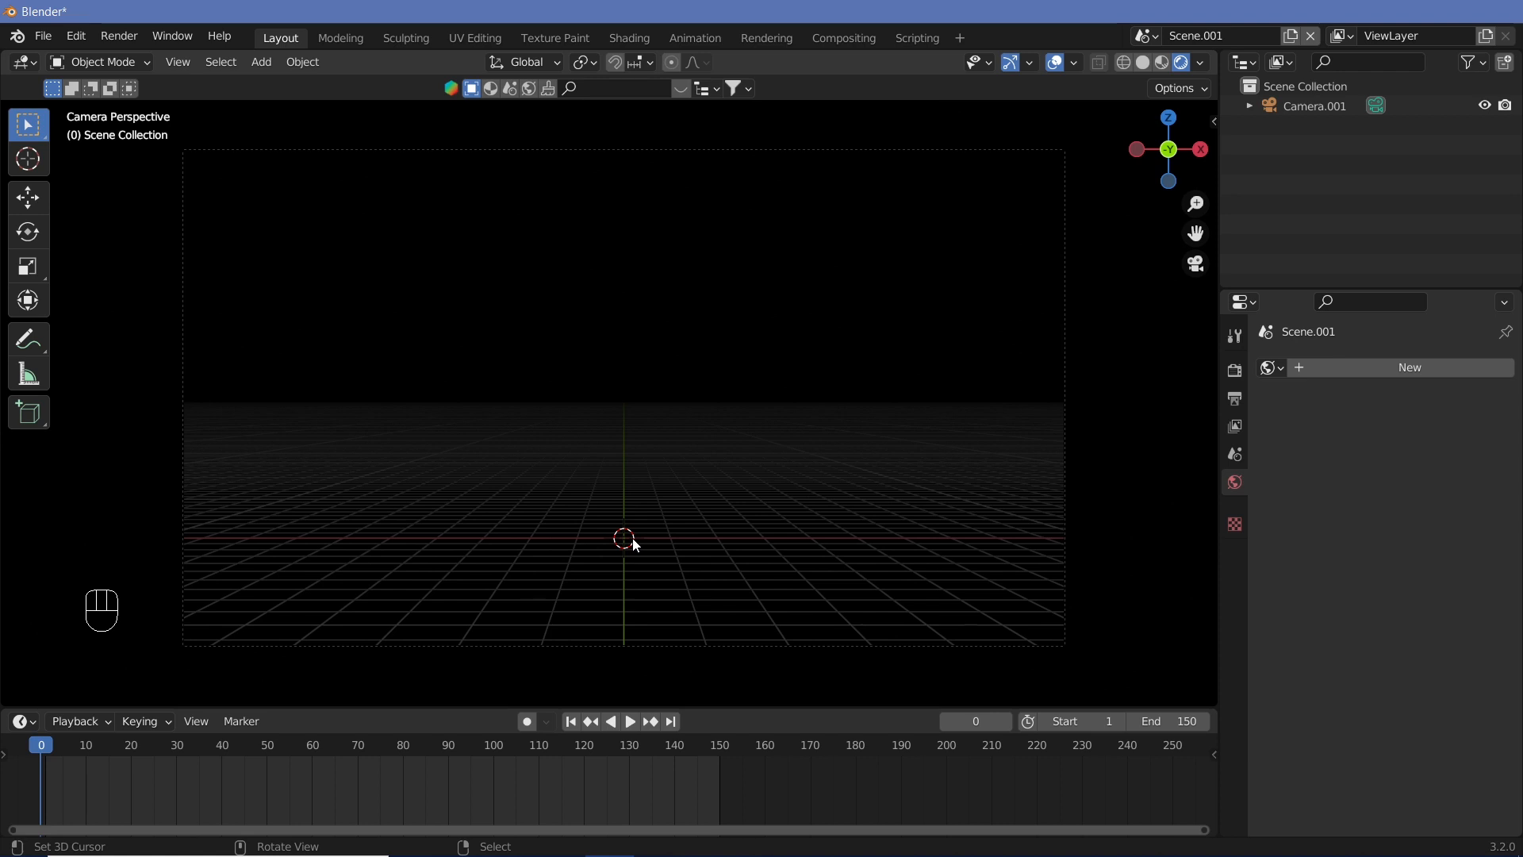
- Add a plane mesh and scale its geometry up in Edit Mode to fill the camera frame
{"action": "key", "text": "shift+a"}
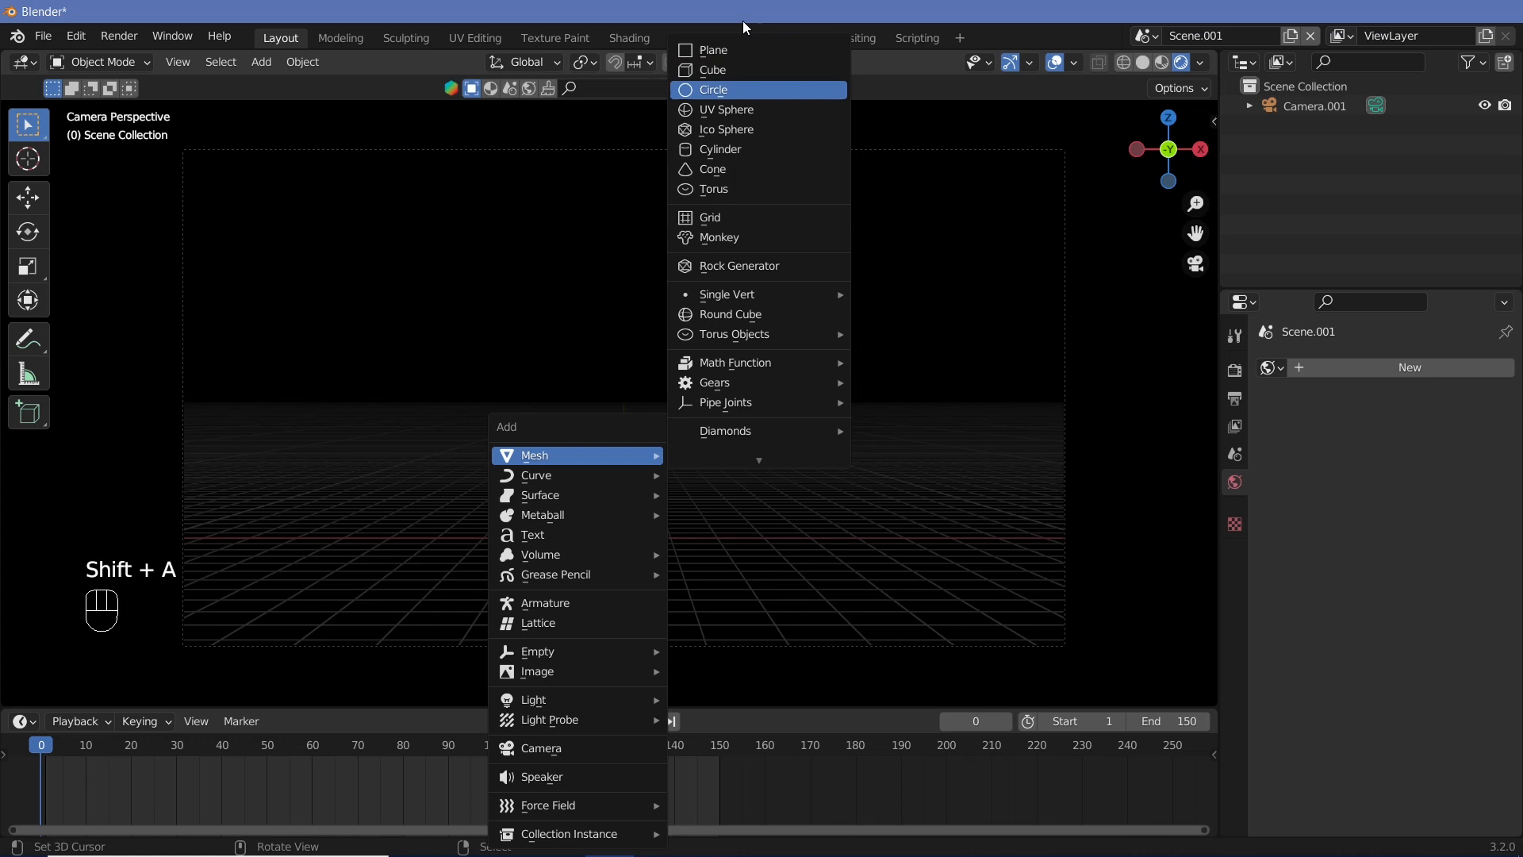
{"action": "left_click", "coordinate": [713, 49]}
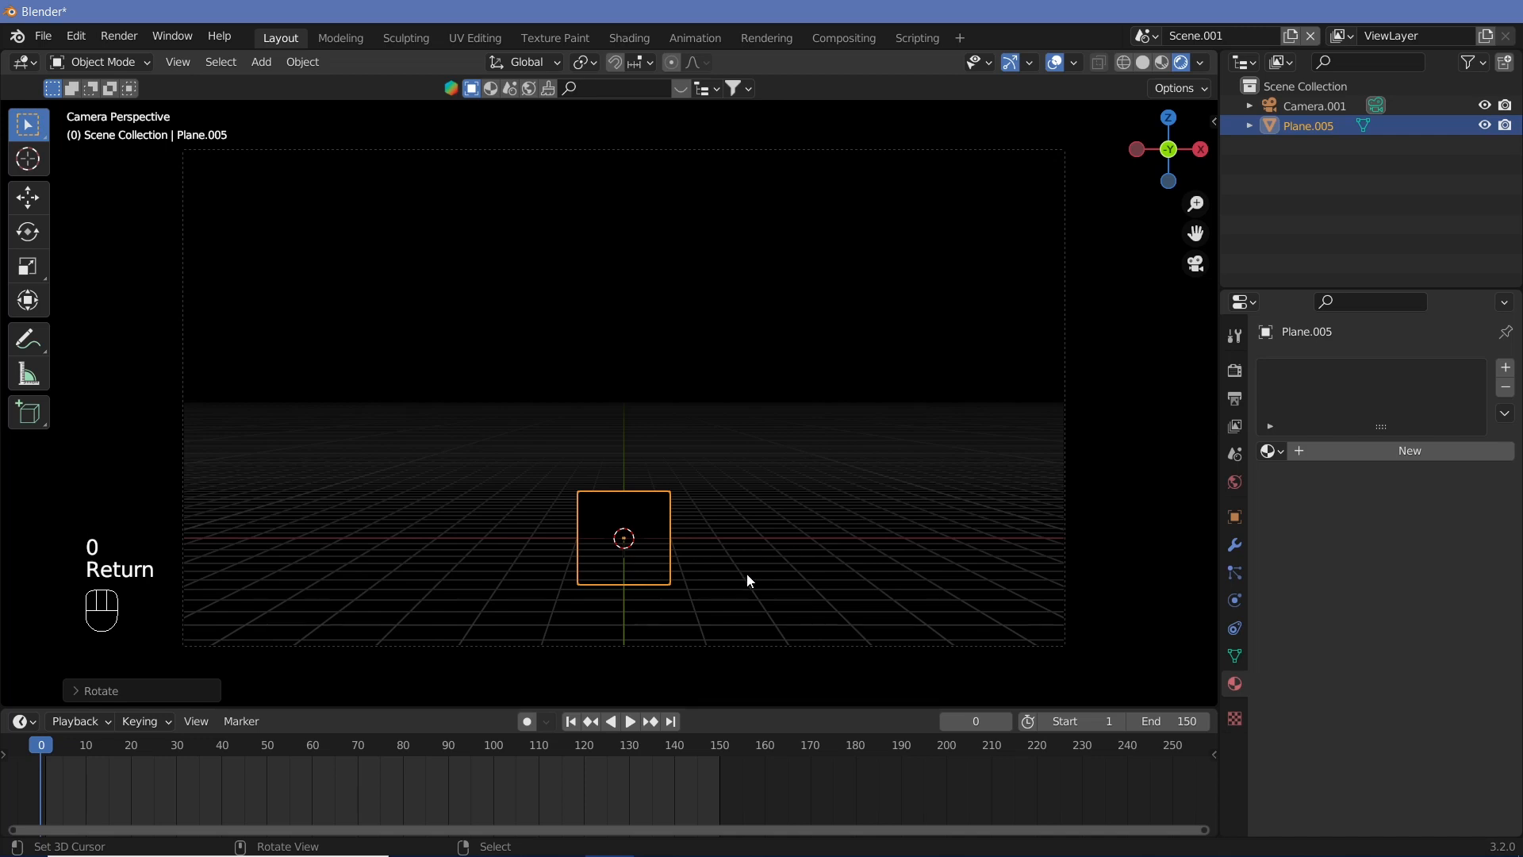
{"action": "key", "text": "s"}
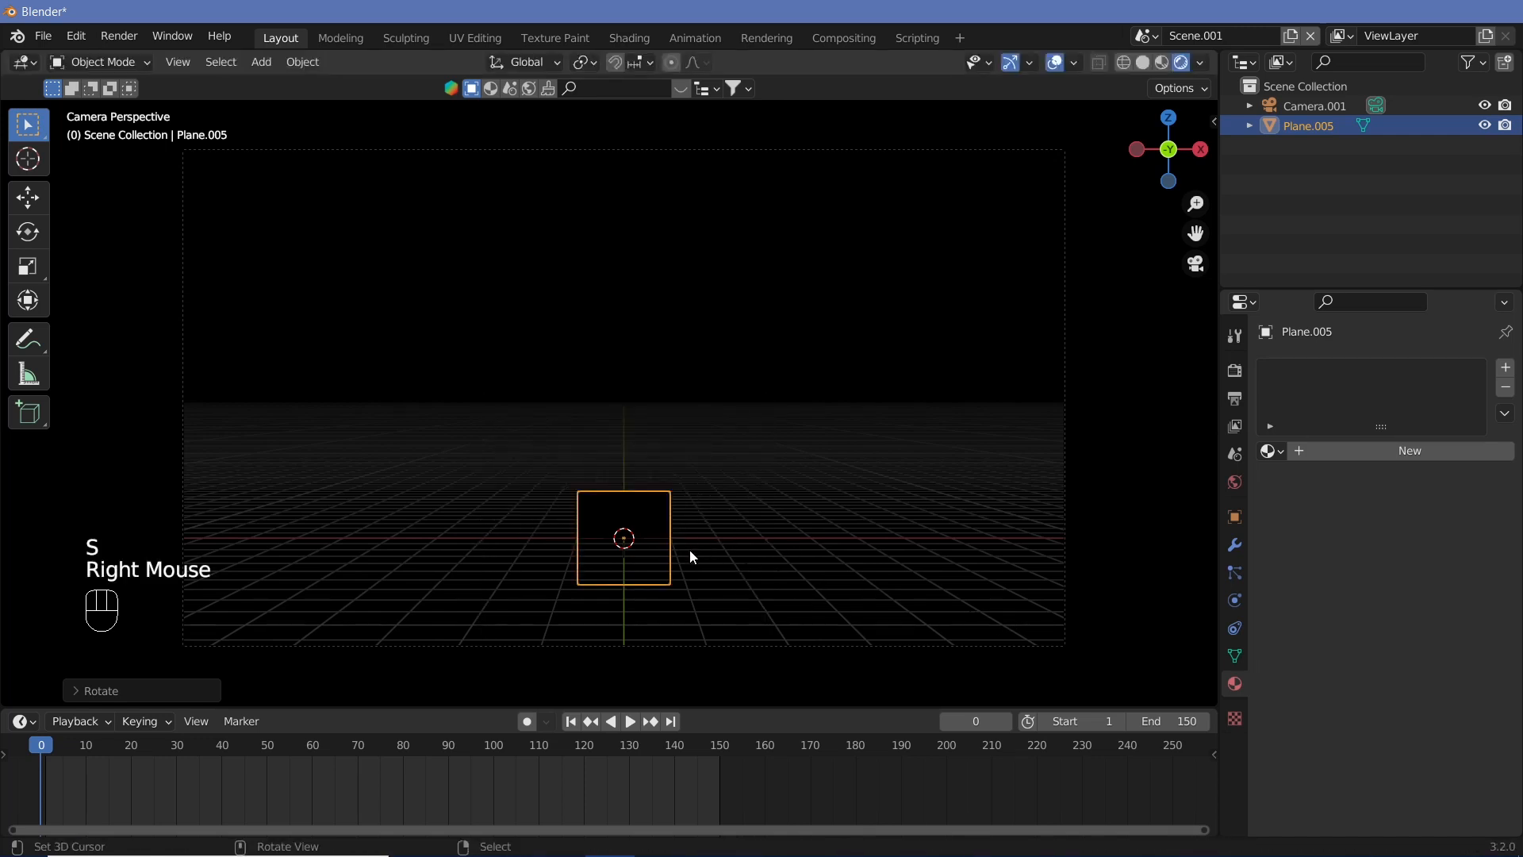
{"action": "key", "text": "Tab"}
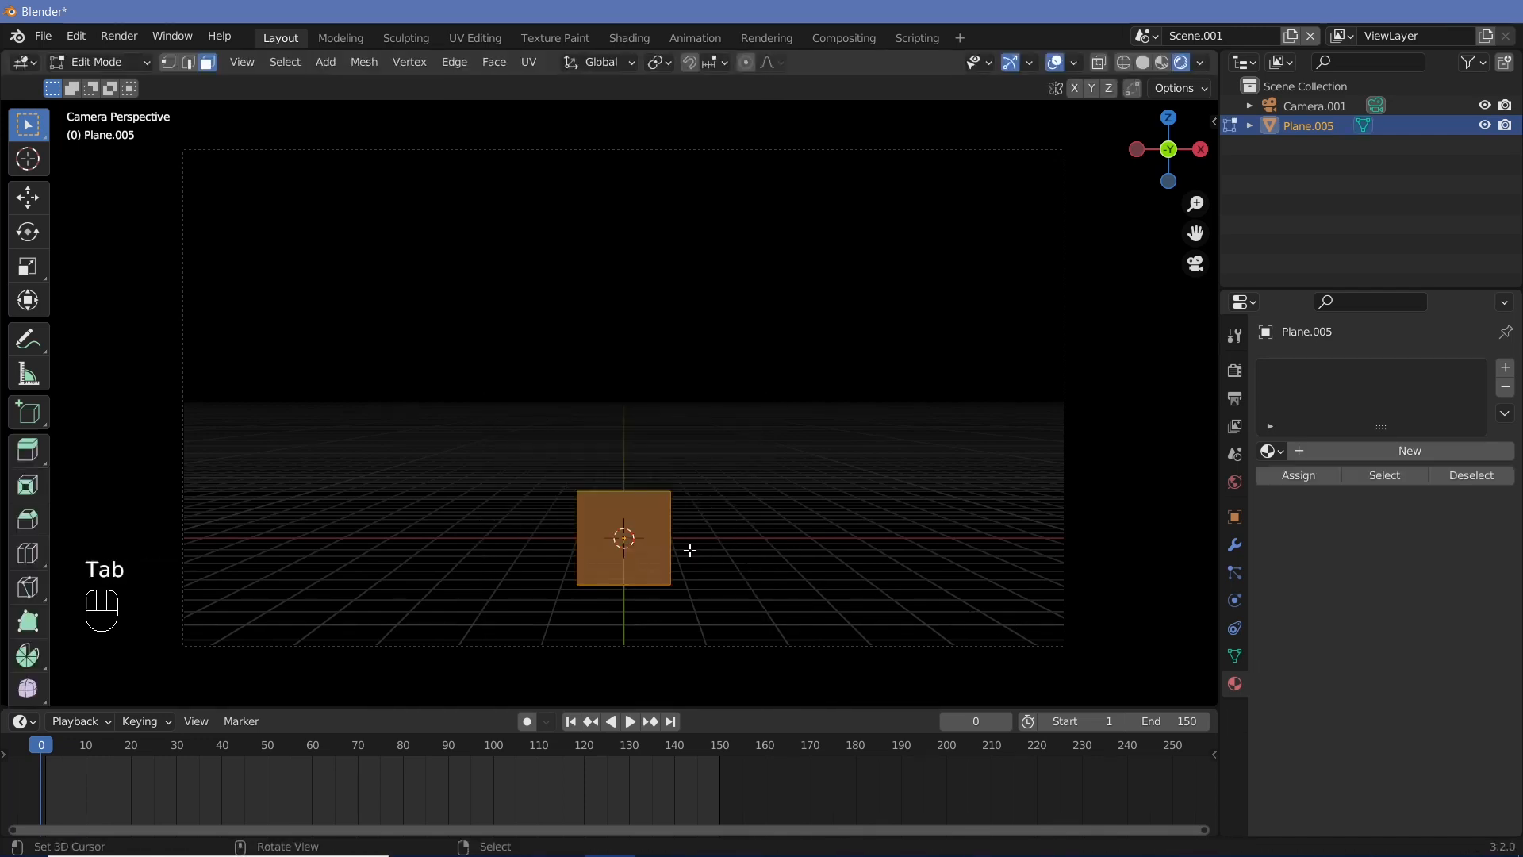
{"action": "key", "text": "s"}
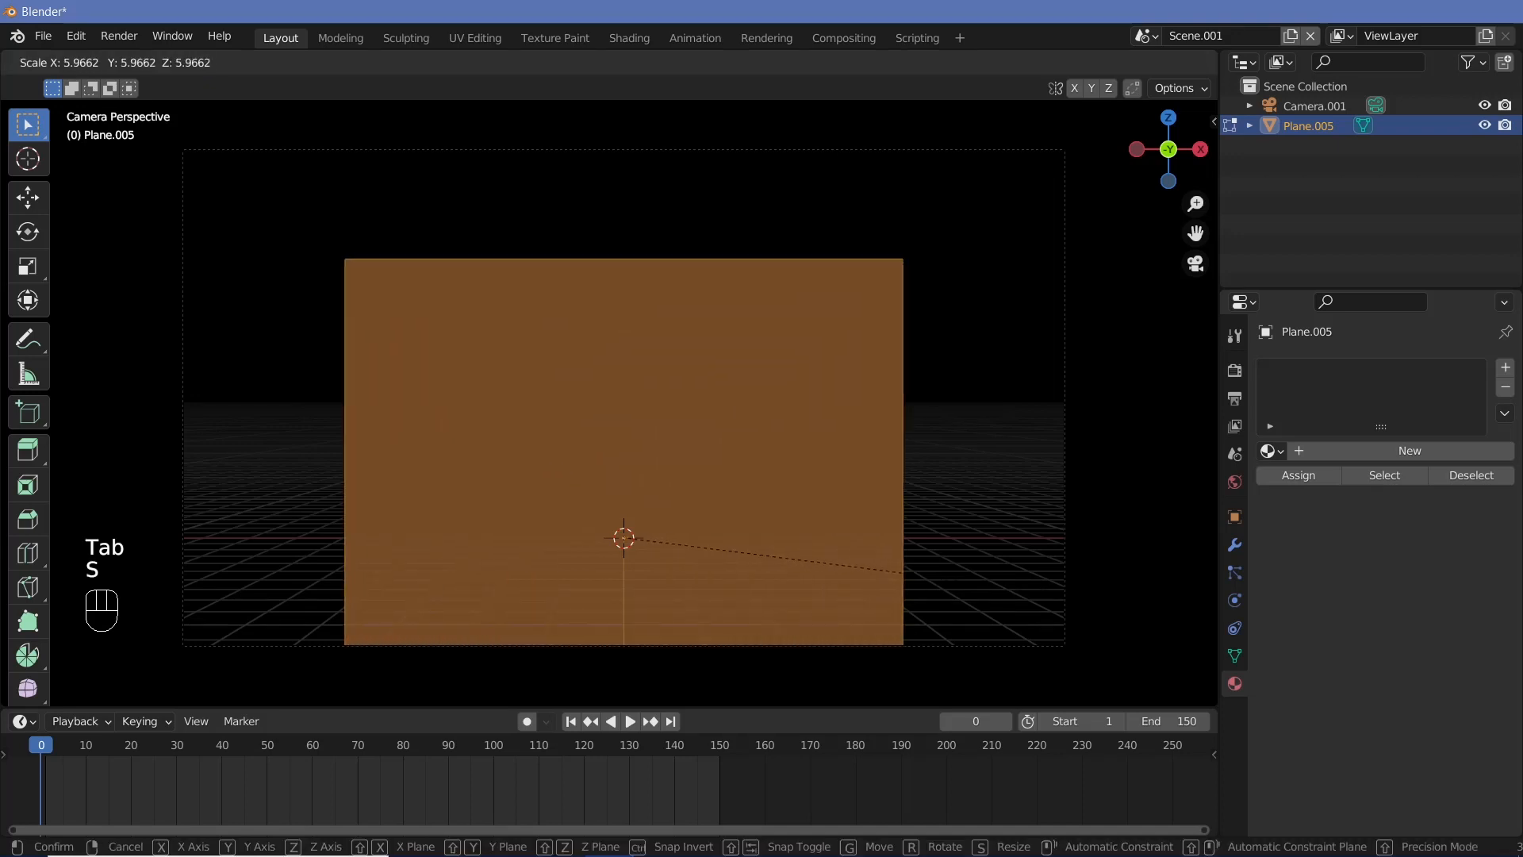
{"action": "mouse_move", "coordinate": [449, 622]}
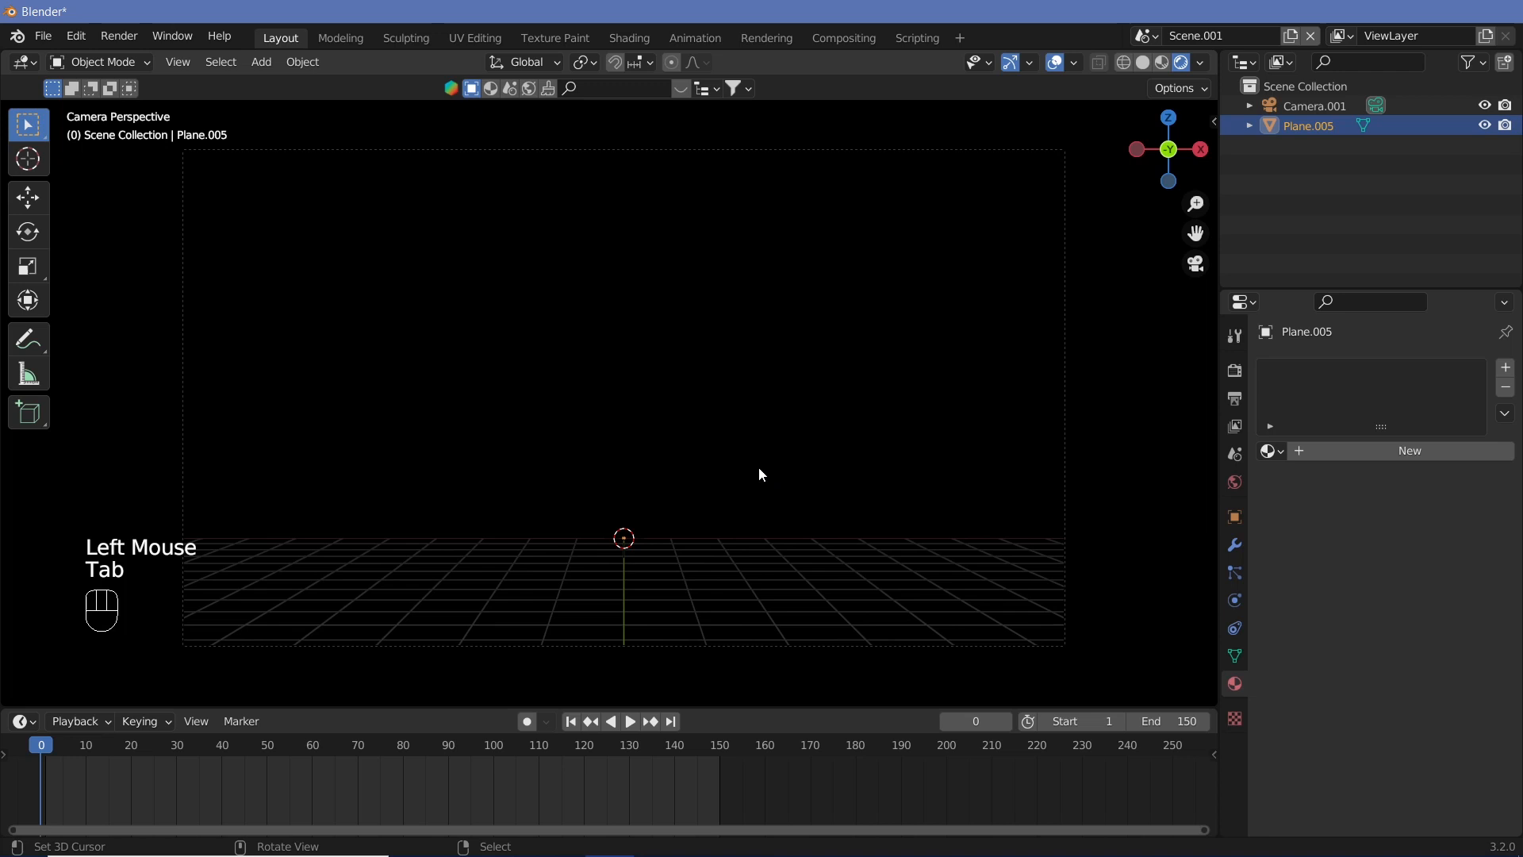
{"action": "mouse_move", "coordinate": [801, 275]}
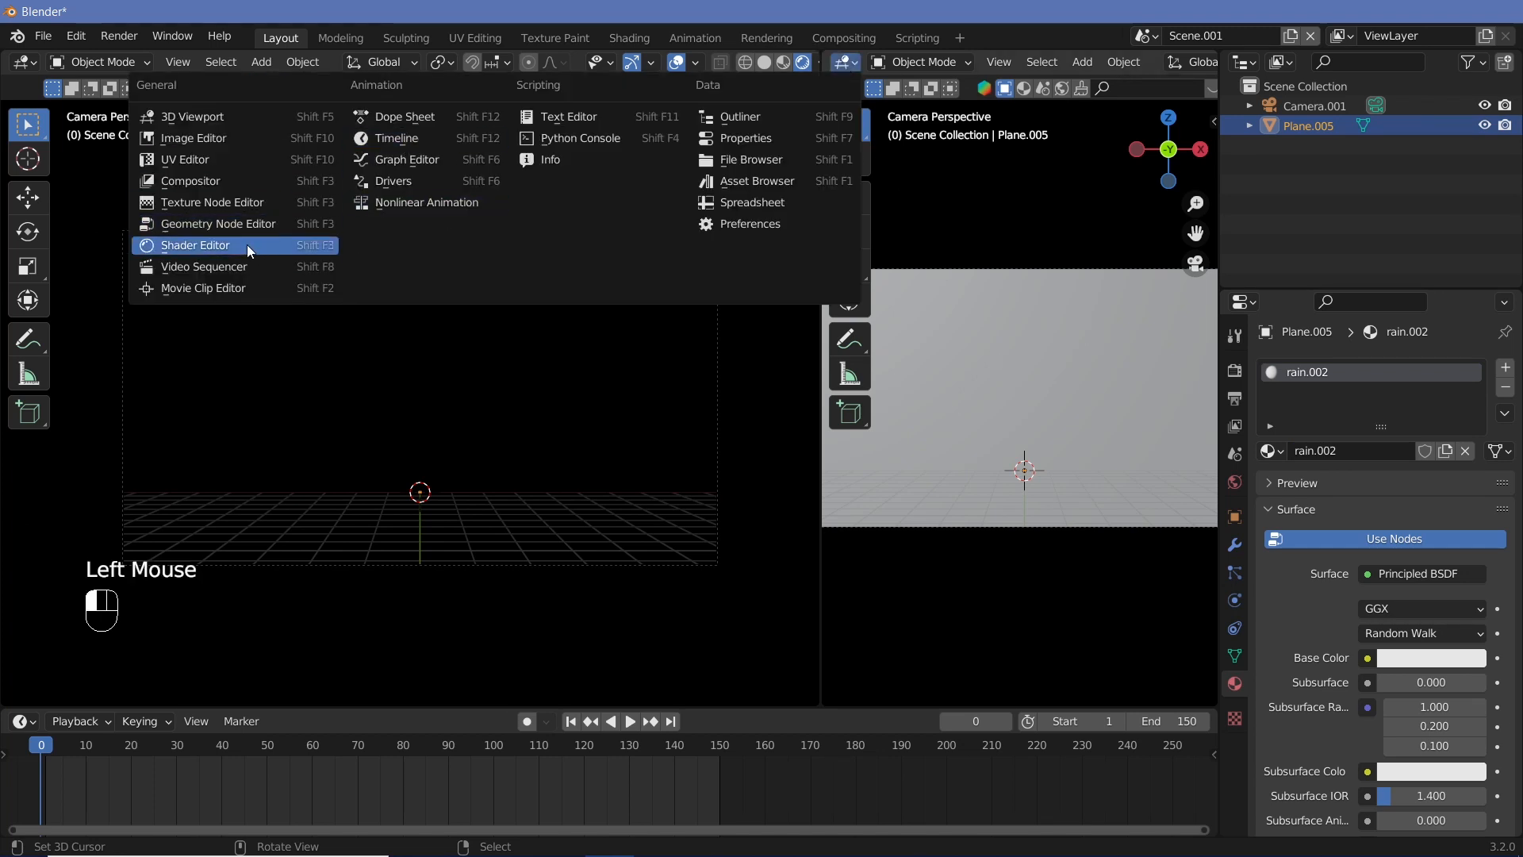
- Switch the new area to the Shader Editor to show the rain.002 material nodes
{"action": "left_click", "coordinate": [197, 244]}
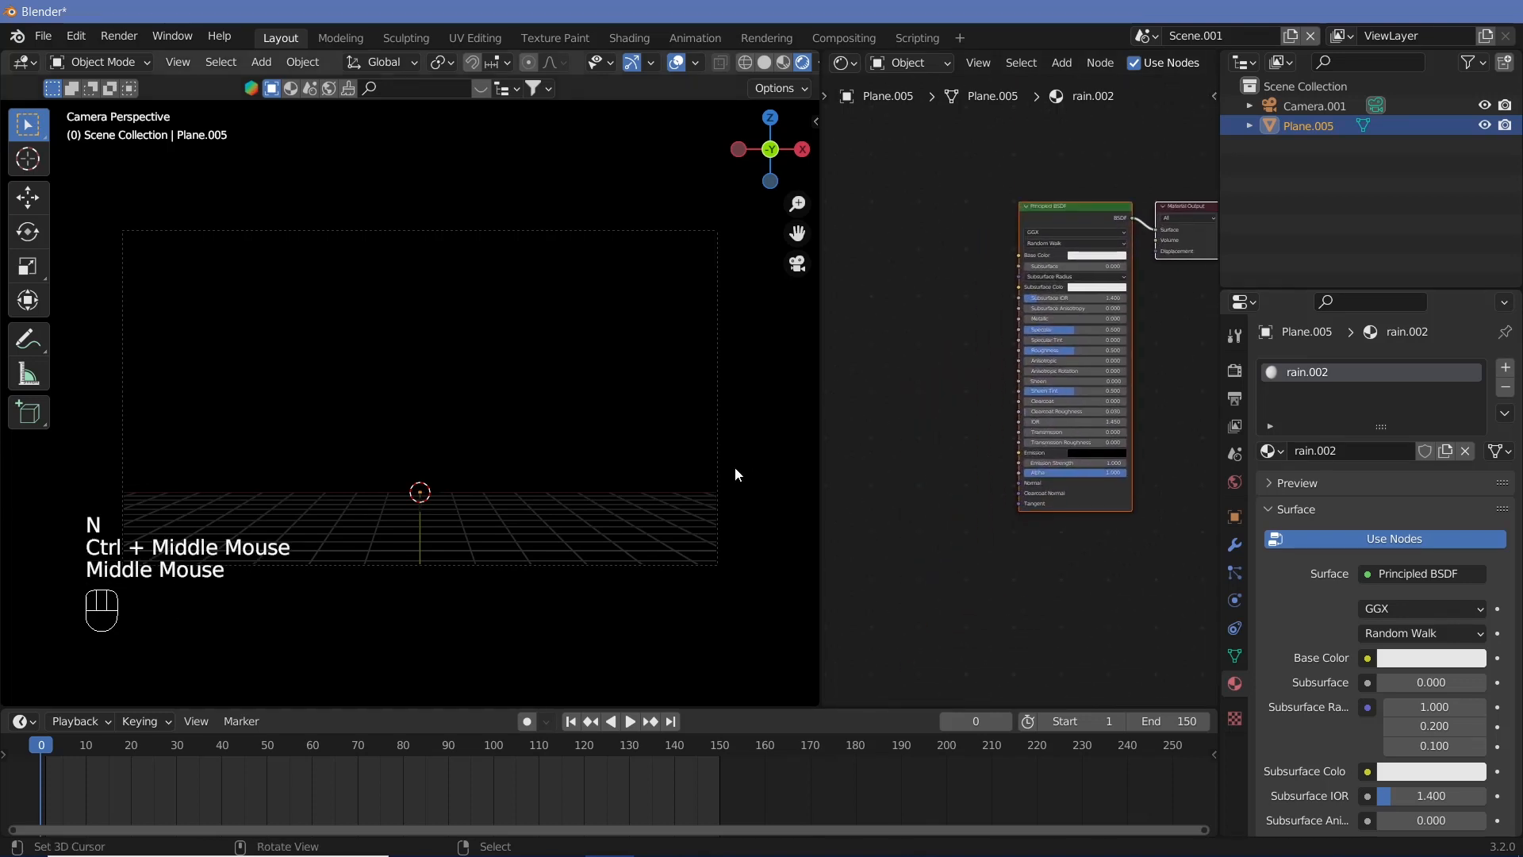
- Add Noise Texture and ColorRamp nodes and wire the ColorRamp into Emission and Alpha
{"action": "key", "text": "shift+a"}
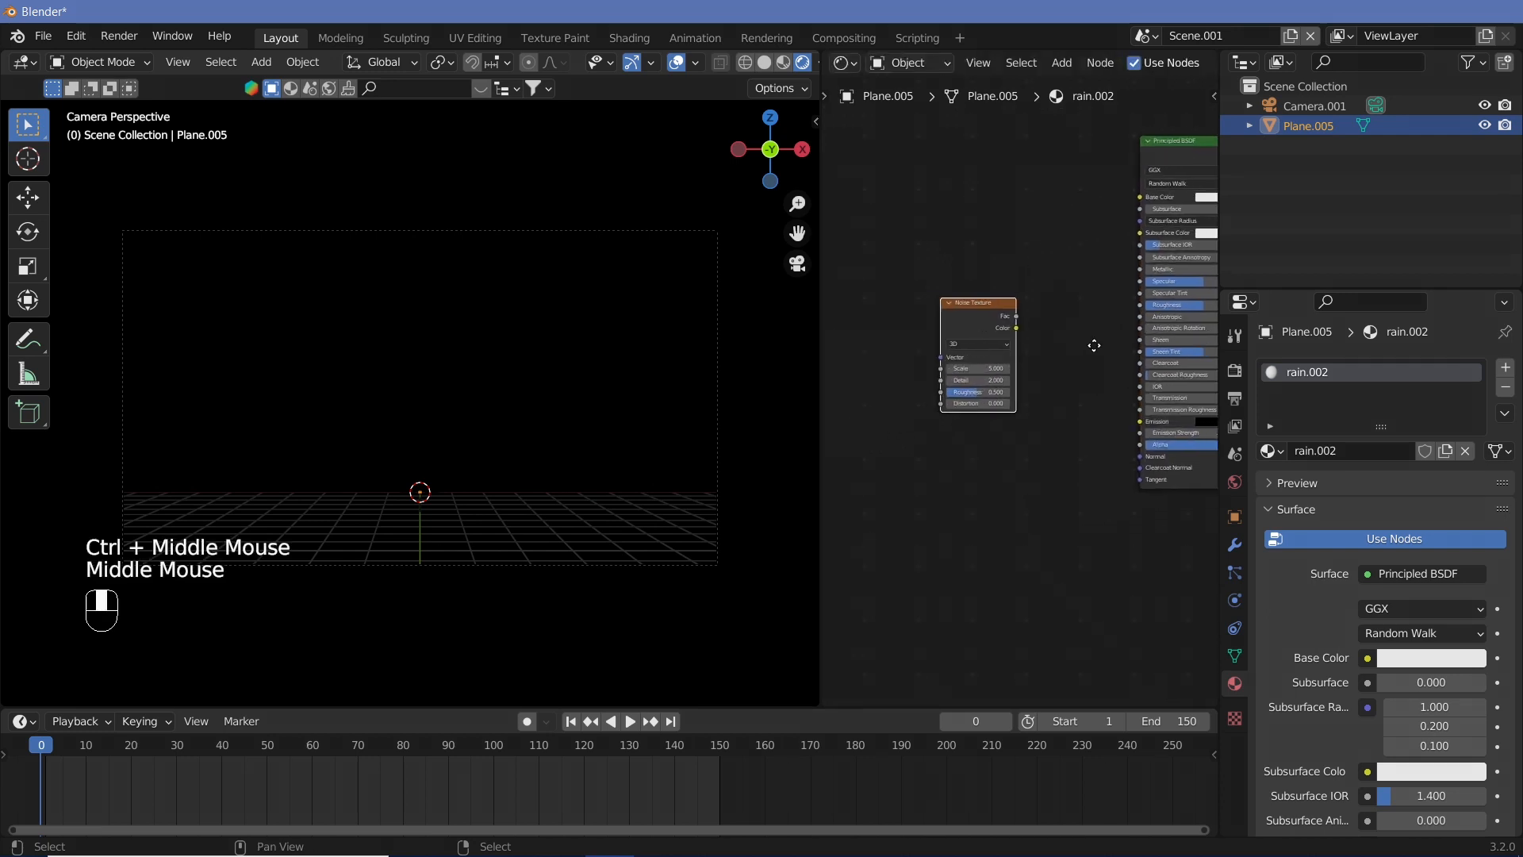
{"action": "key", "text": "shift+a"}
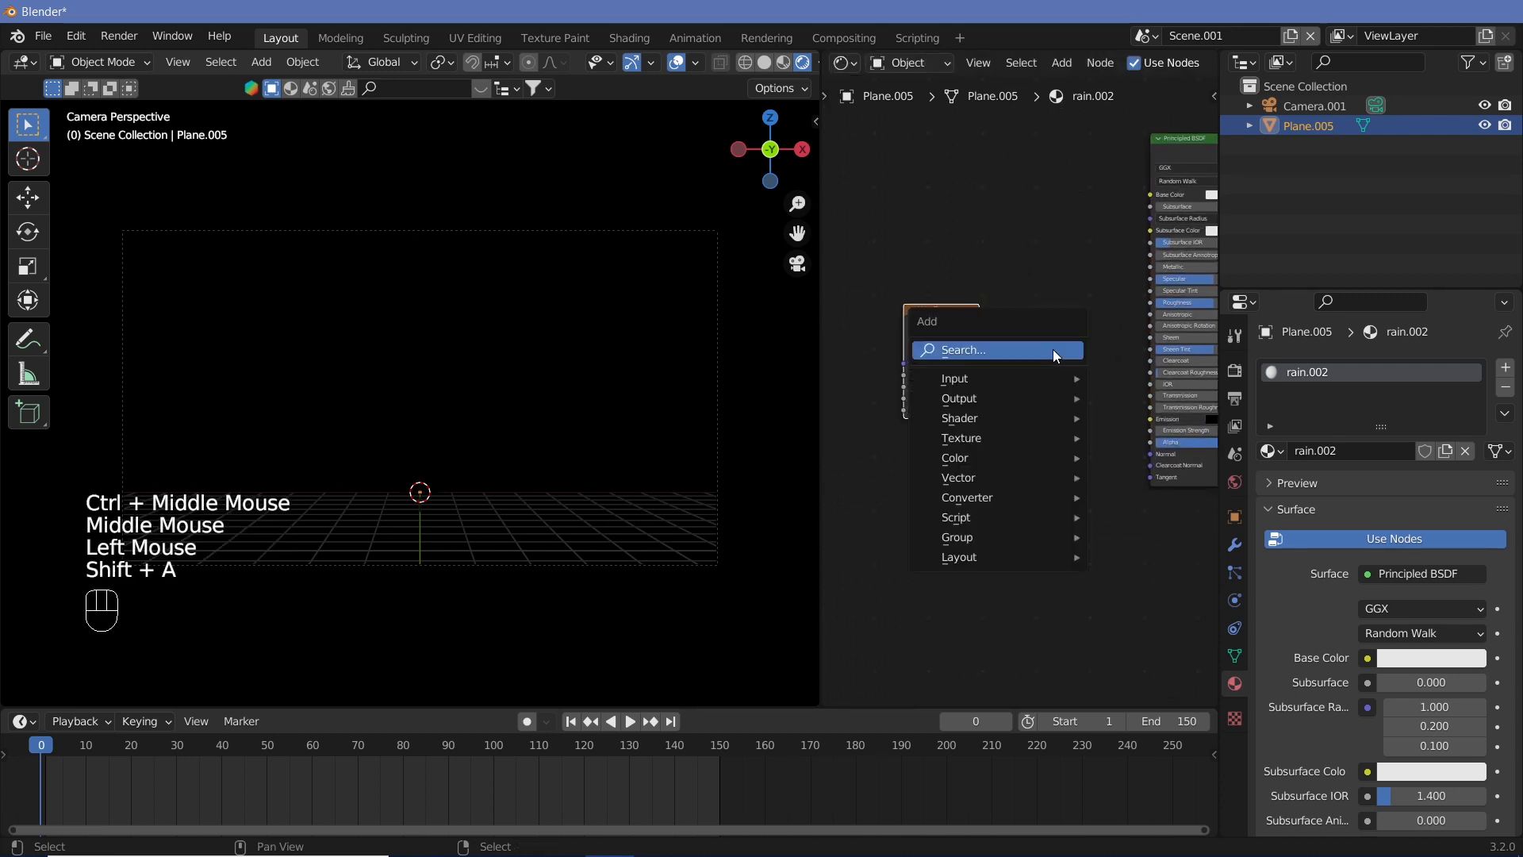
{"action": "type", "text": "colo"}
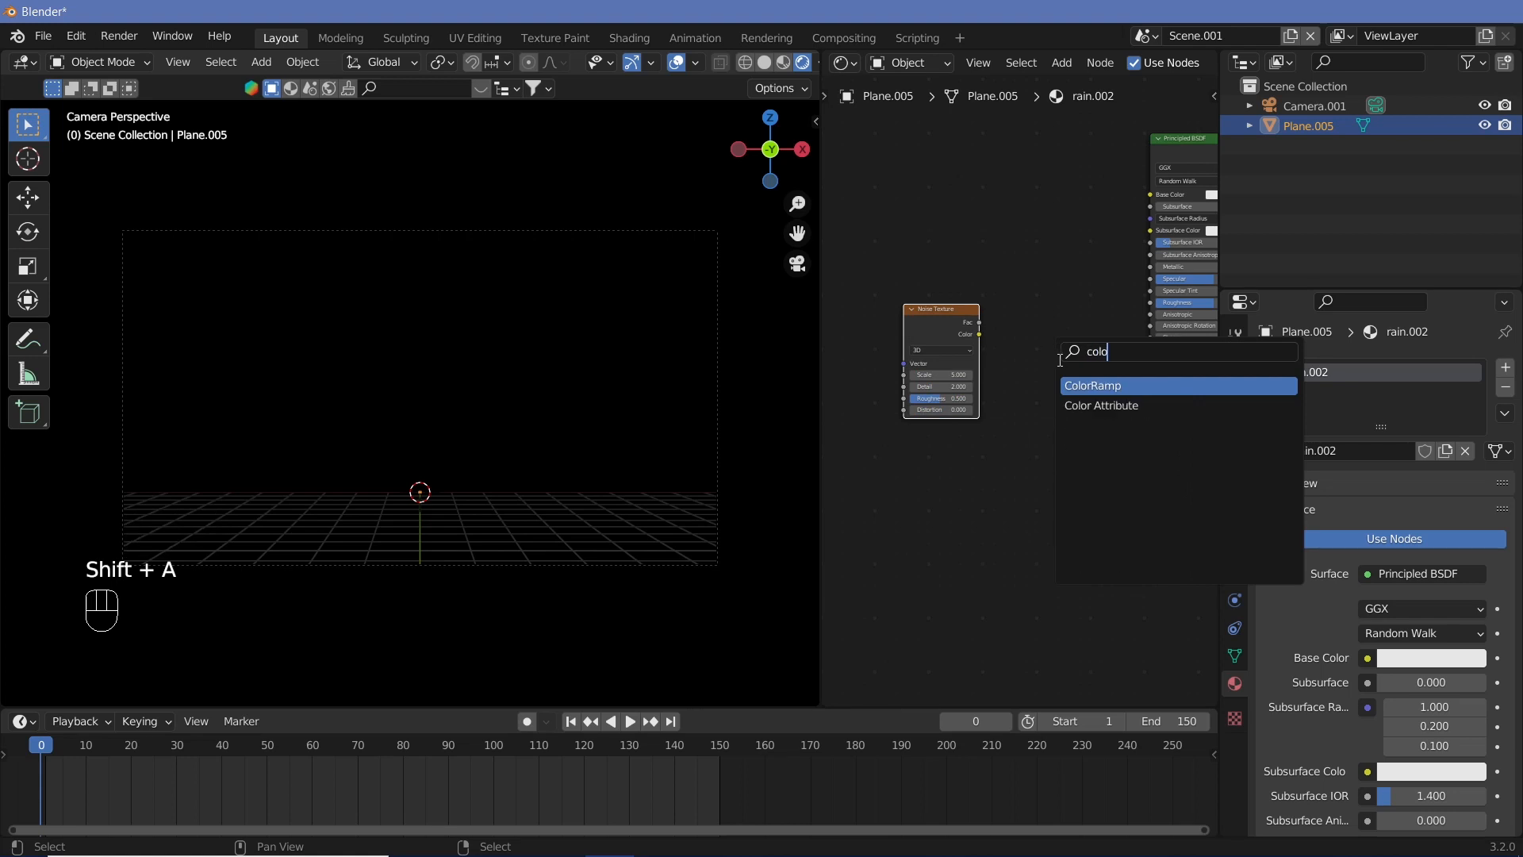
{"action": "left_click", "coordinate": [1093, 384]}
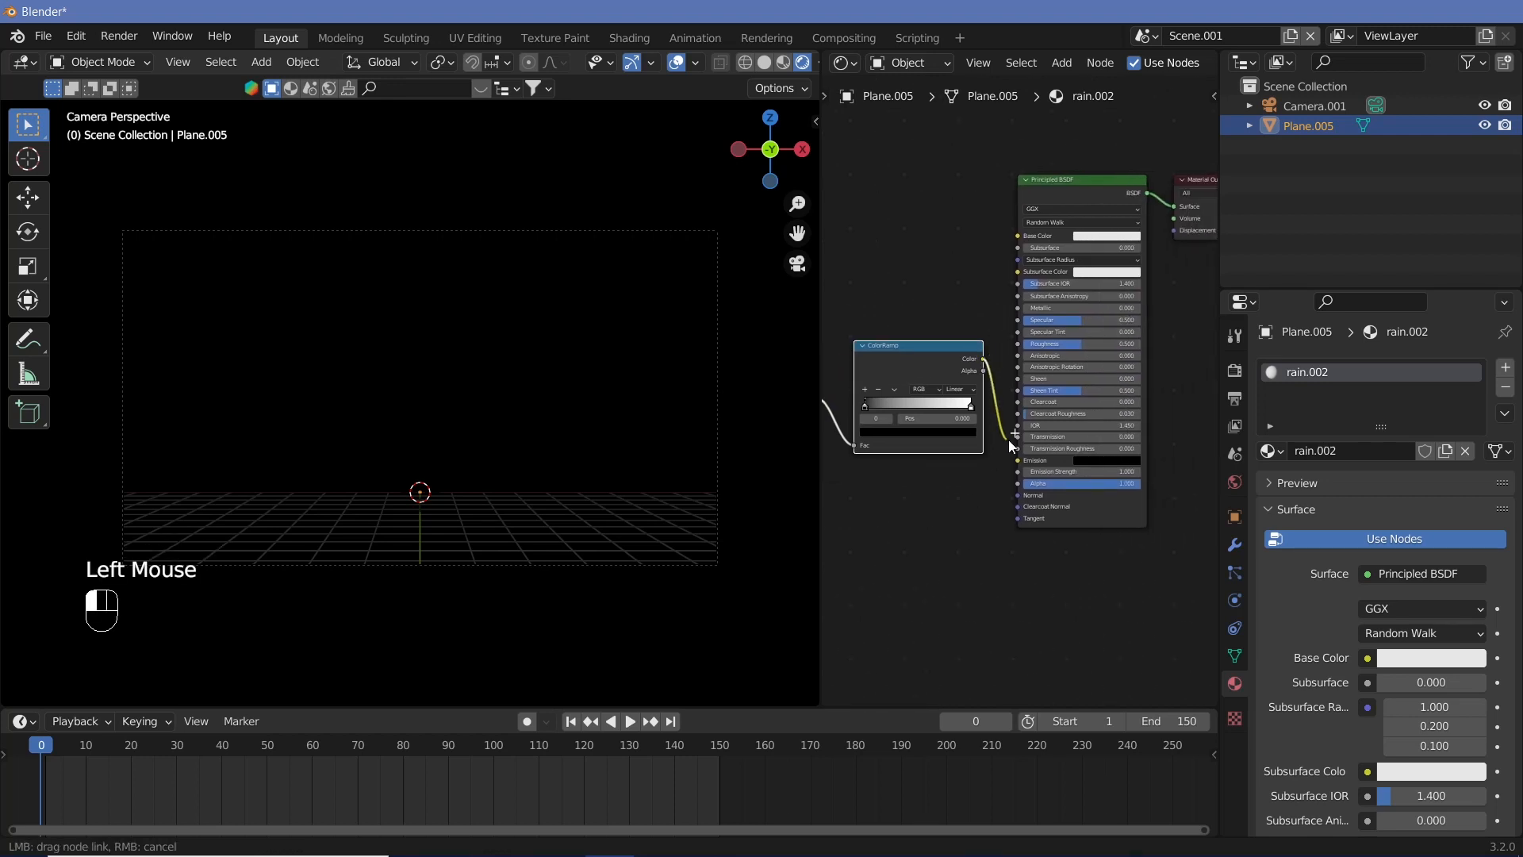
{"action": "left_click", "coordinate": [984, 370]}
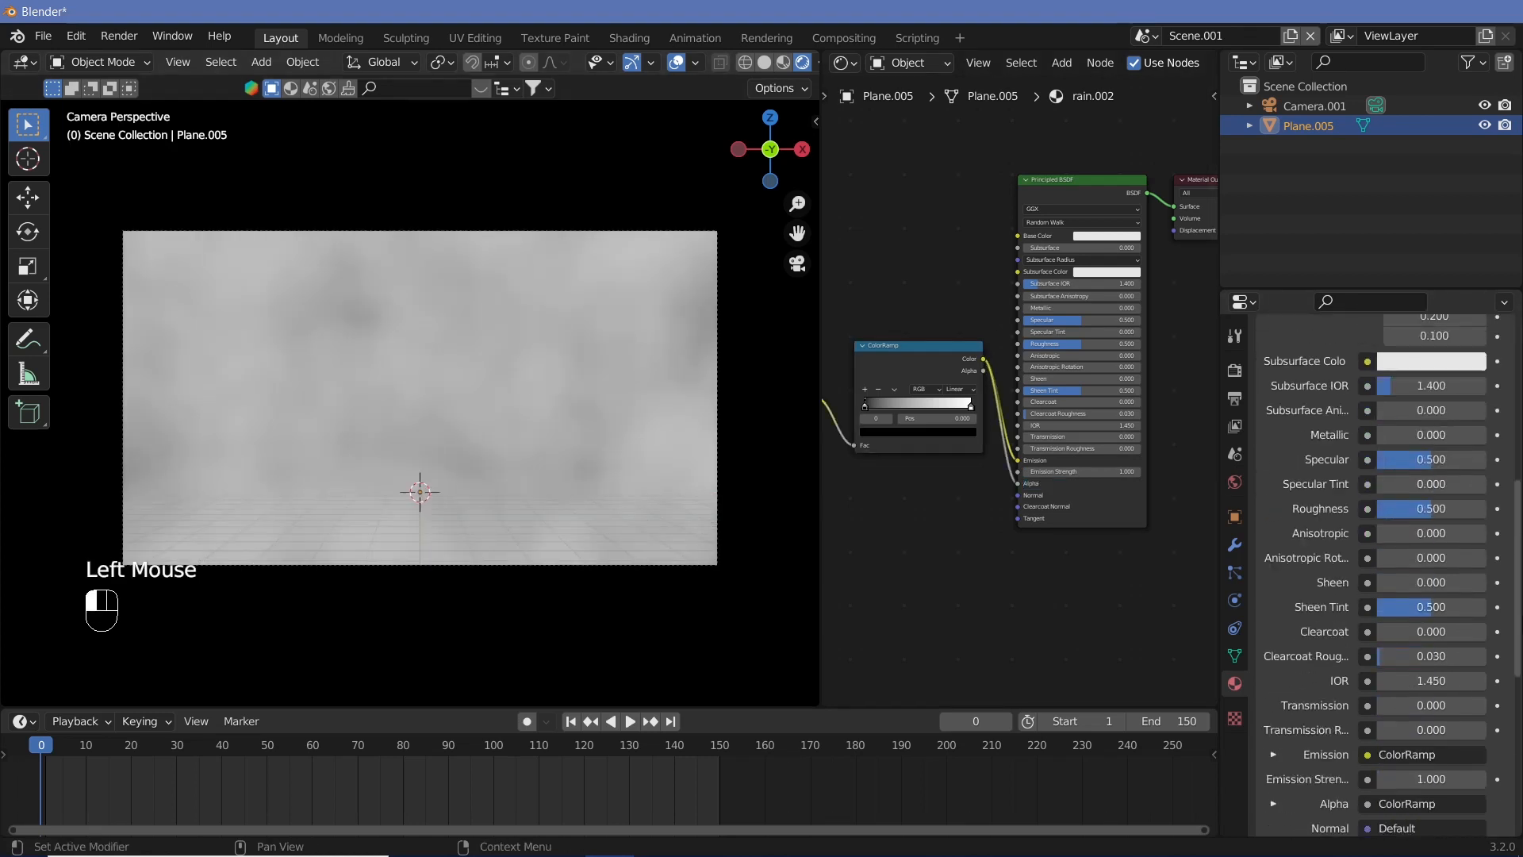
- Set the material's Blend Mode to Alpha Clip so dark areas become transparent
{"action": "scroll", "scroll_direction": "down", "scroll_amount": 3}
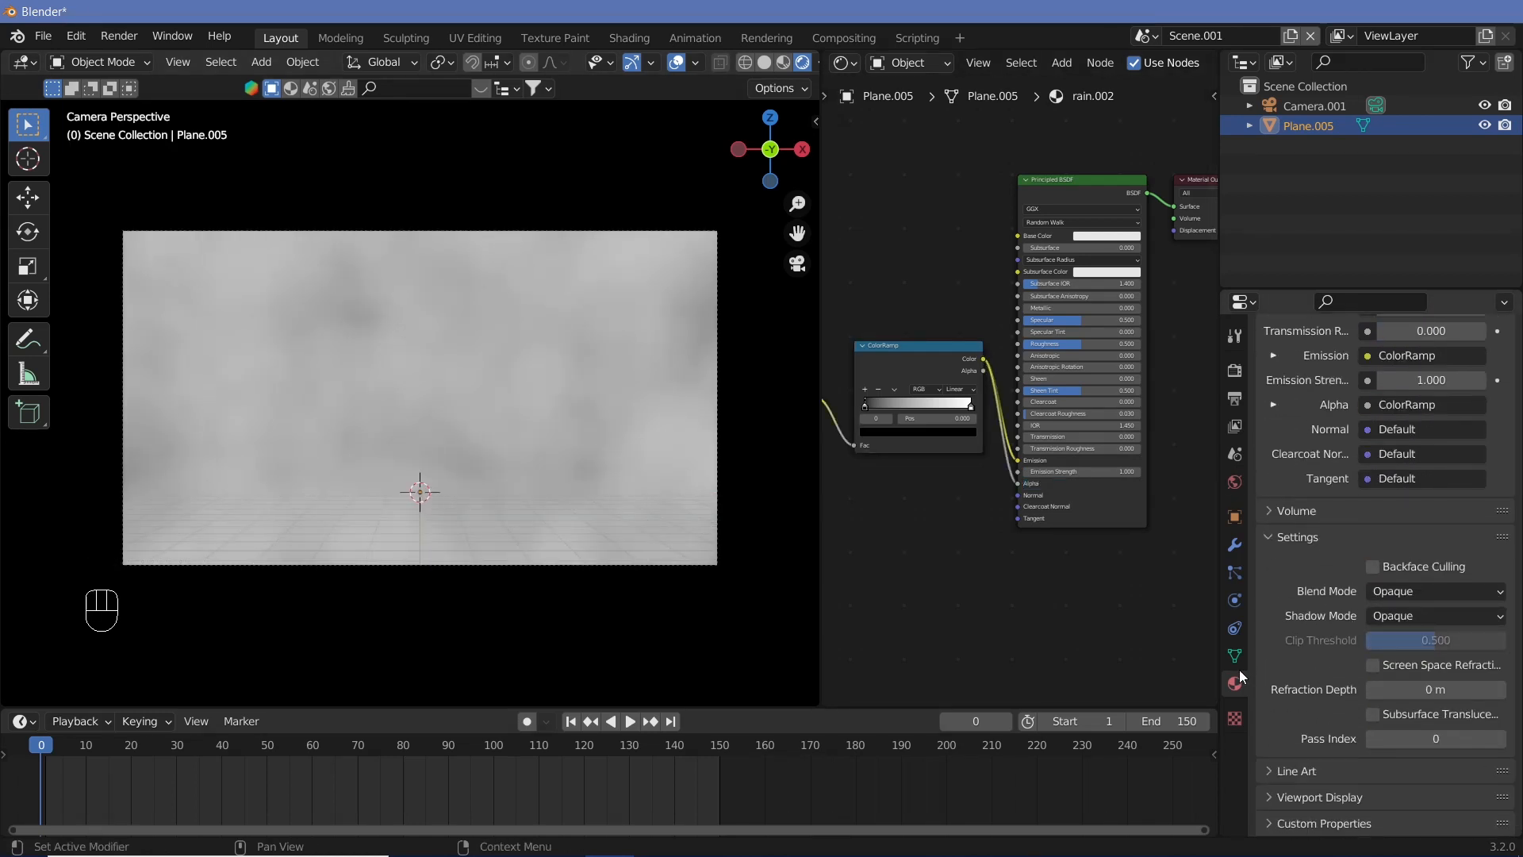
{"action": "left_click", "coordinate": [1434, 590]}
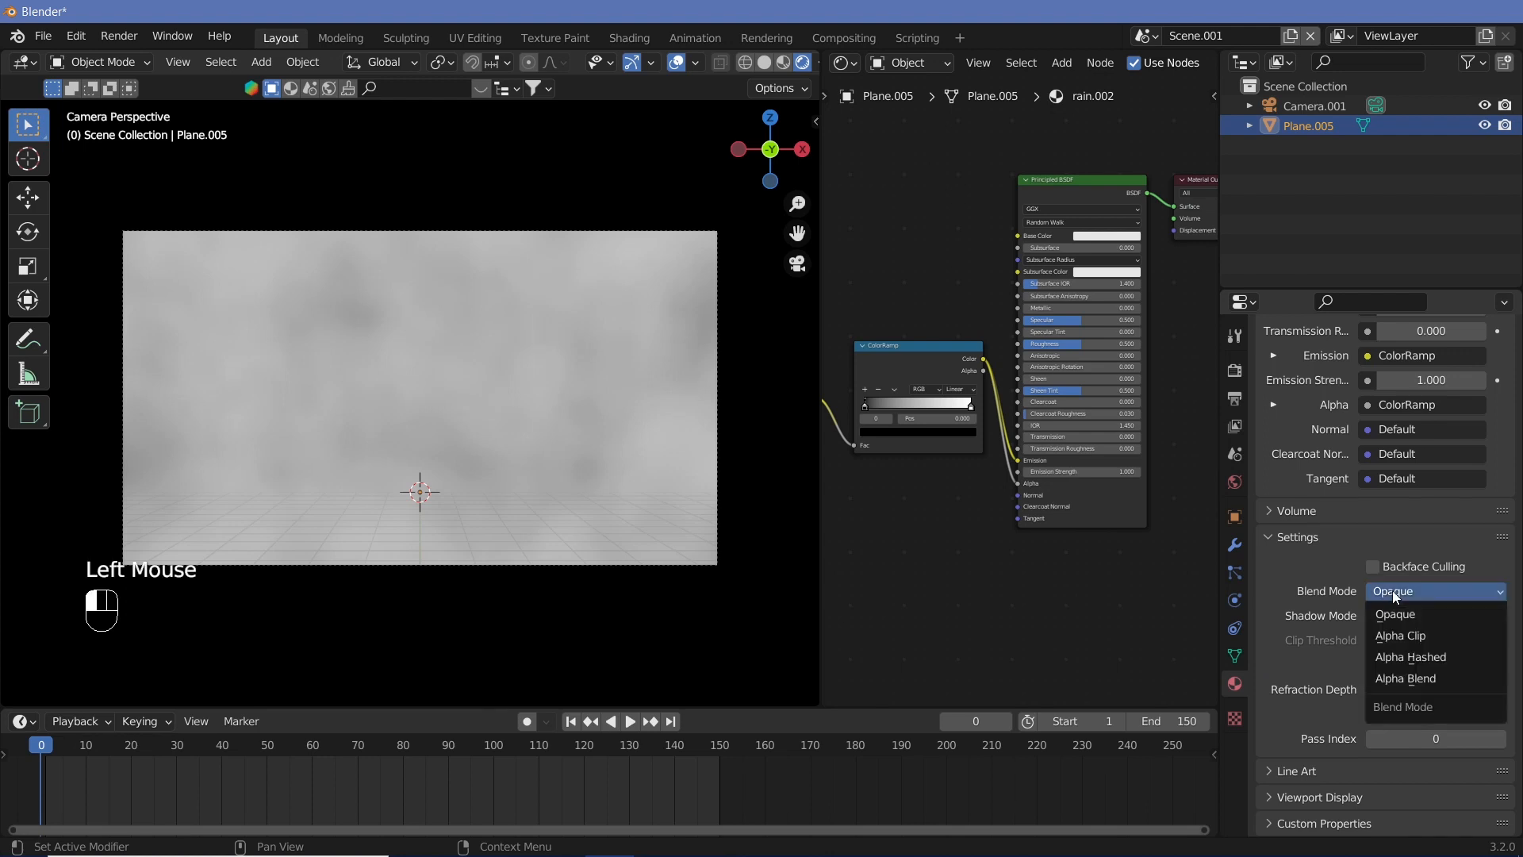
{"action": "left_click", "coordinate": [1401, 634]}
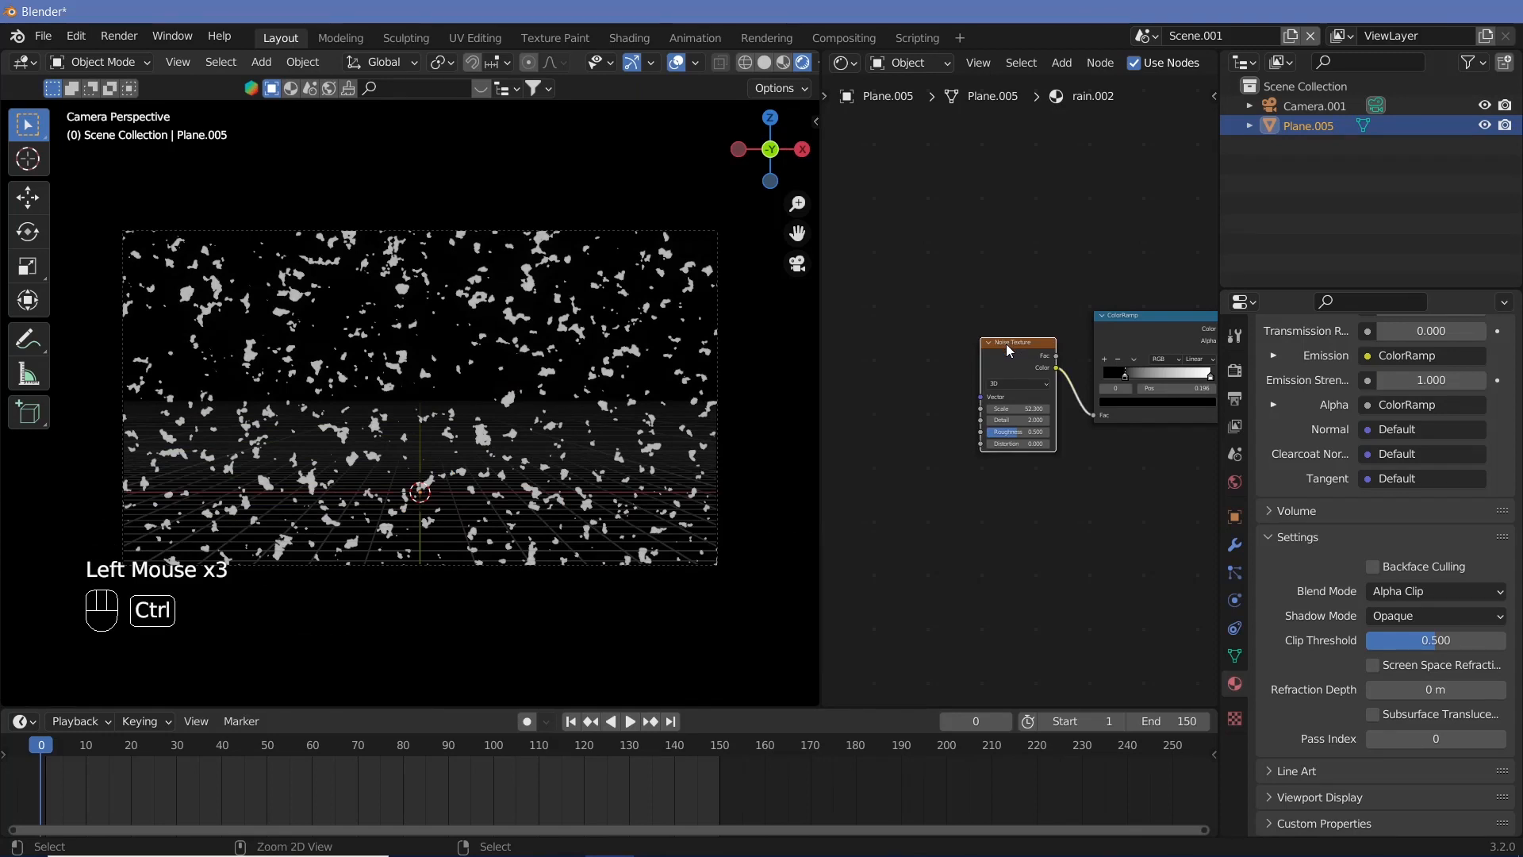
- Add Mapping and Texture Coordinate nodes and set Scale X 20, Y 0.1 for vertical streaks
{"action": "key", "text": "ctrl+t"}
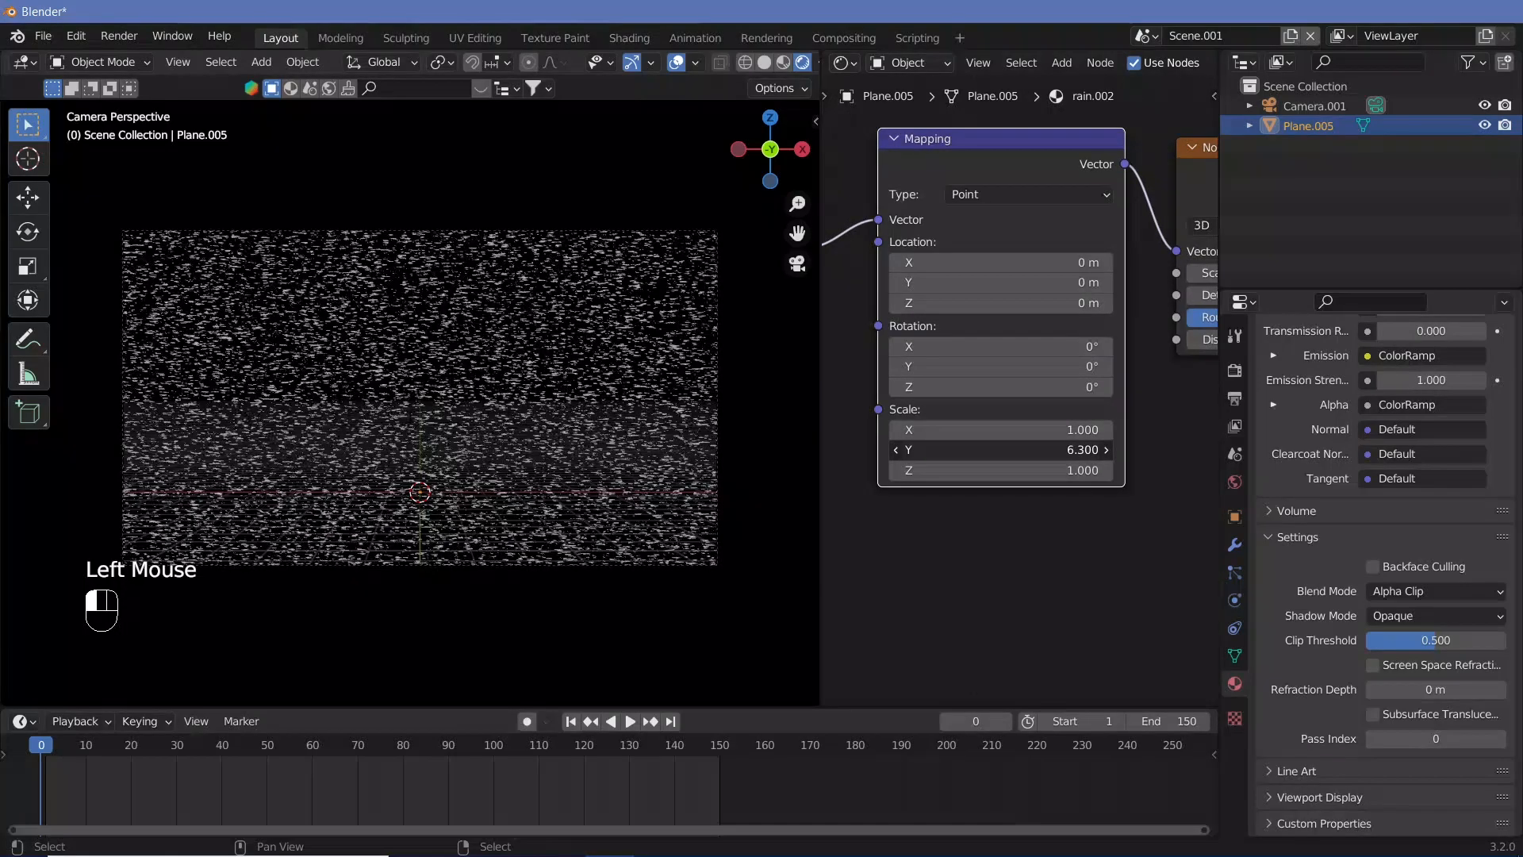
{"action": "left_click", "coordinate": [999, 430]}
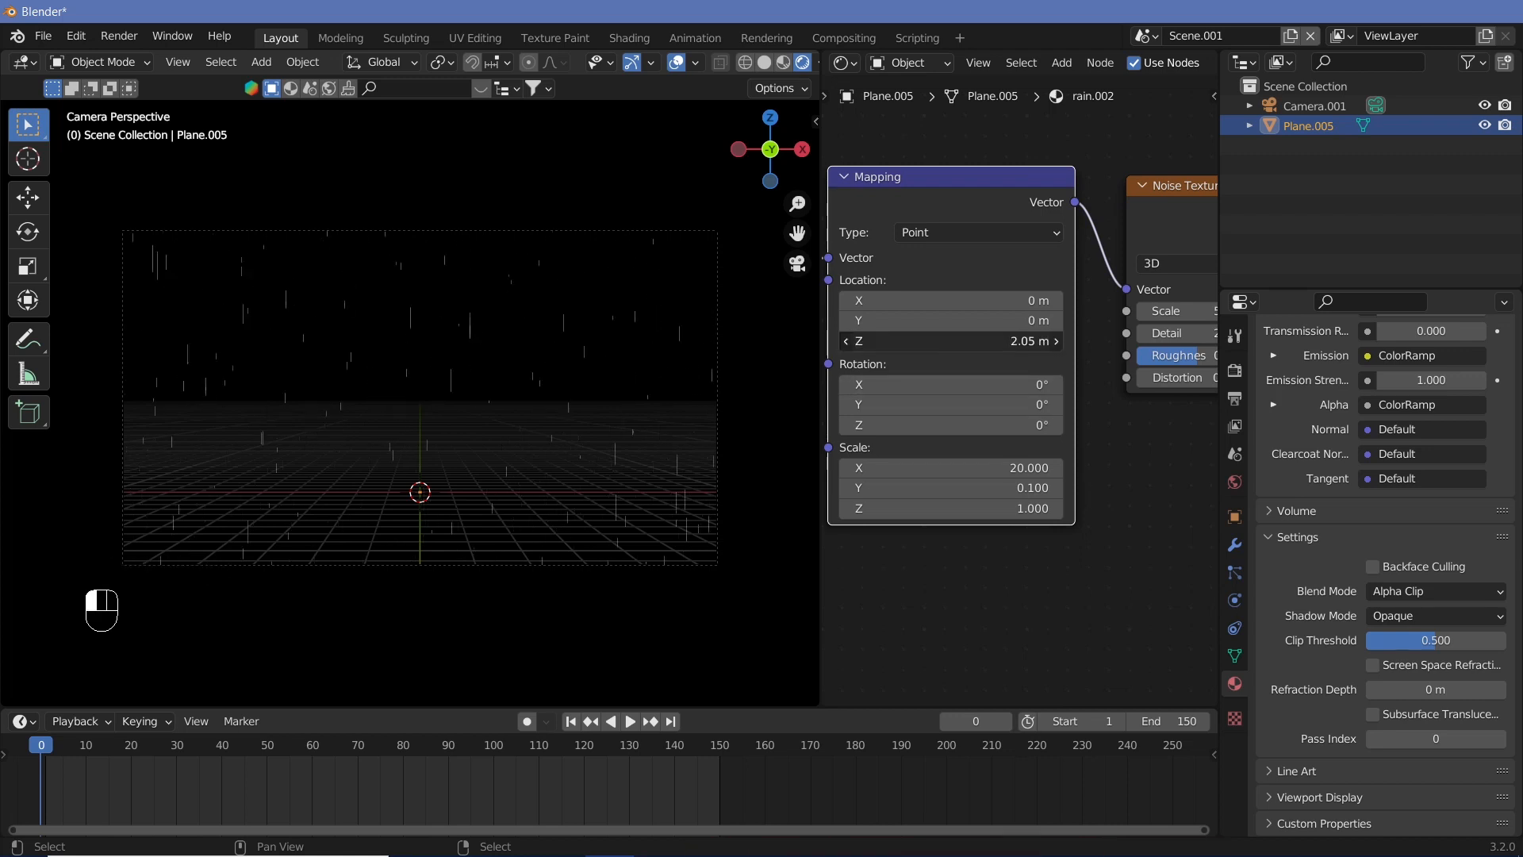
- Drive the Mapping Location Z with a #frame expression and preview the falling rain
{"action": "double_click", "coordinate": [947, 341]}
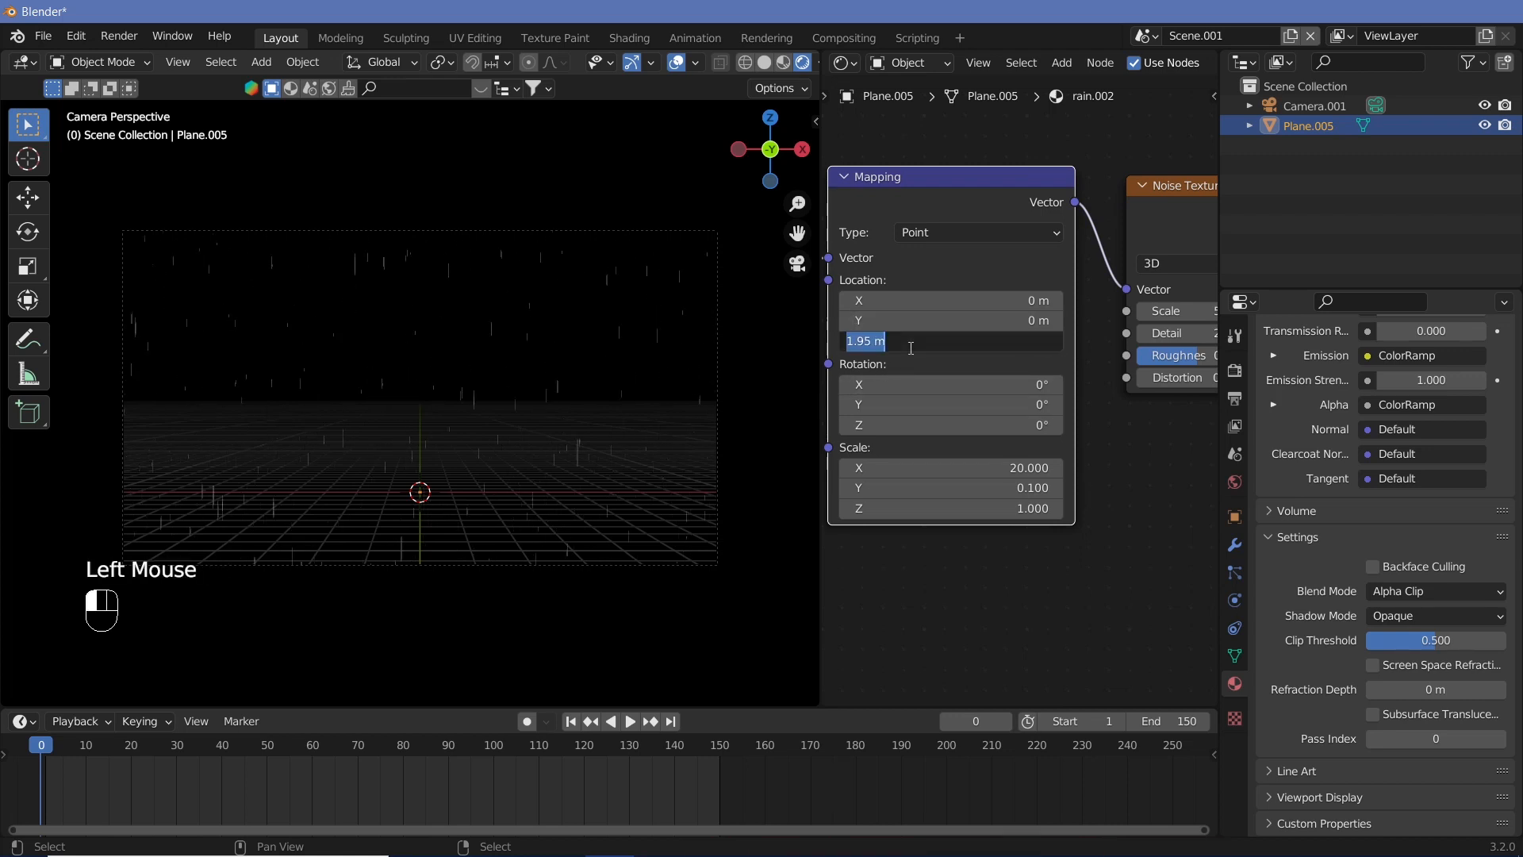
{"action": "type", "text": "#fram"}
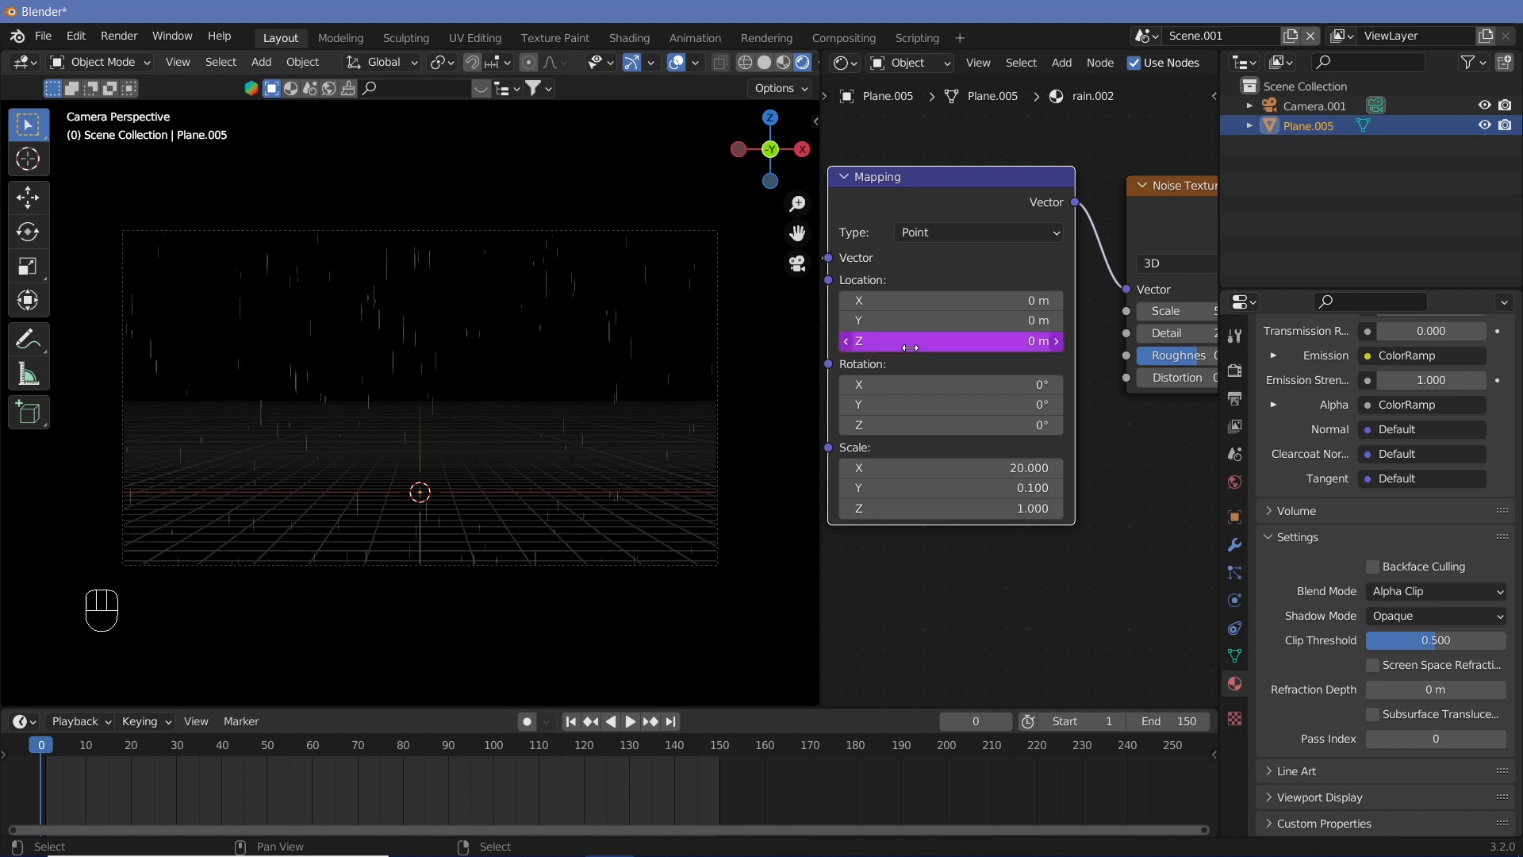
{"action": "key", "text": "shift+space"}
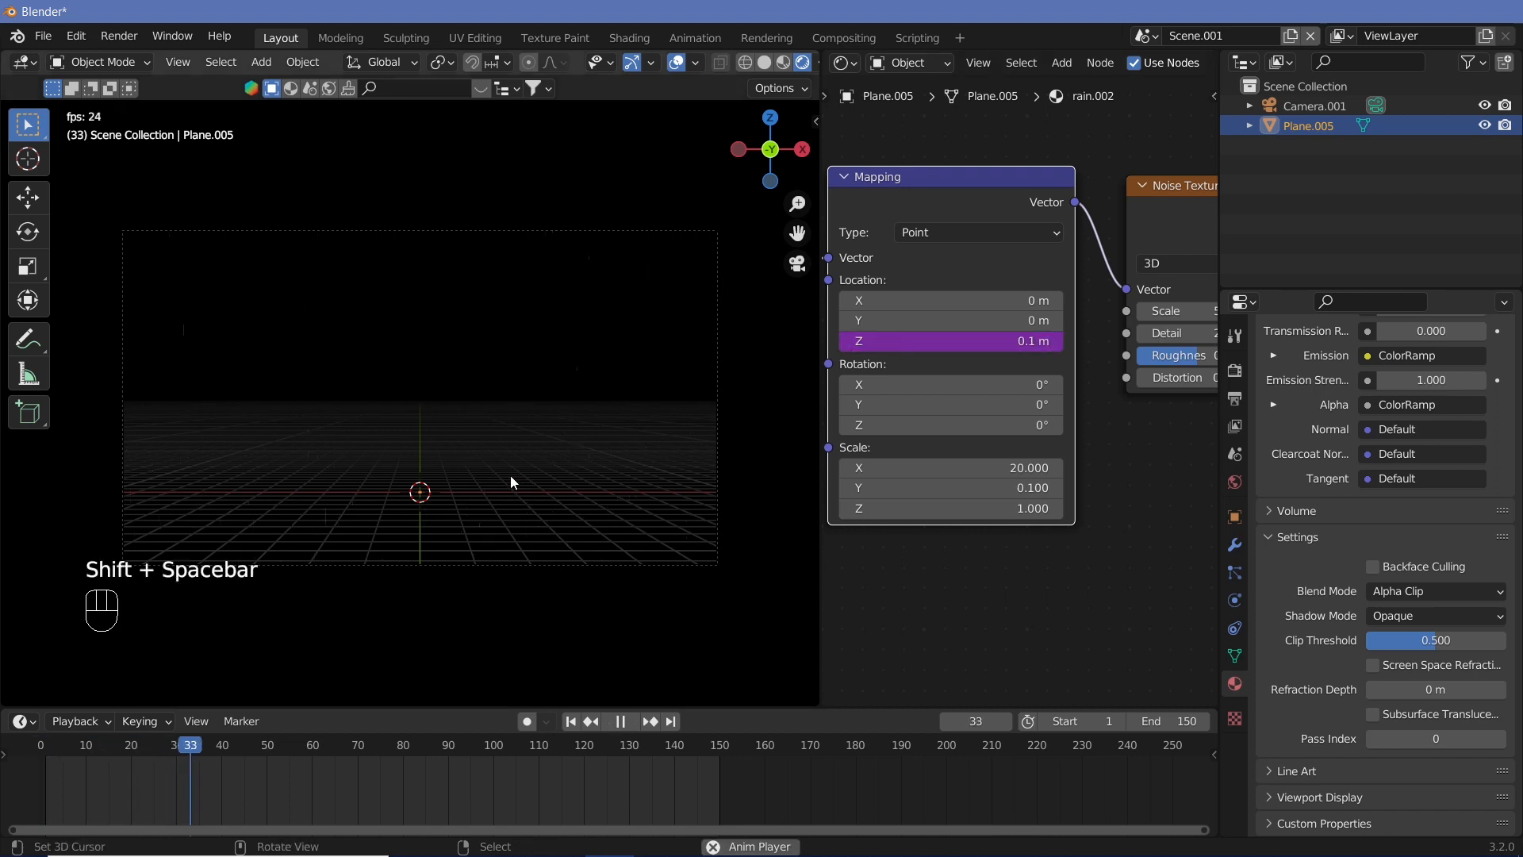
{"action": "key", "text": "shift+space"}
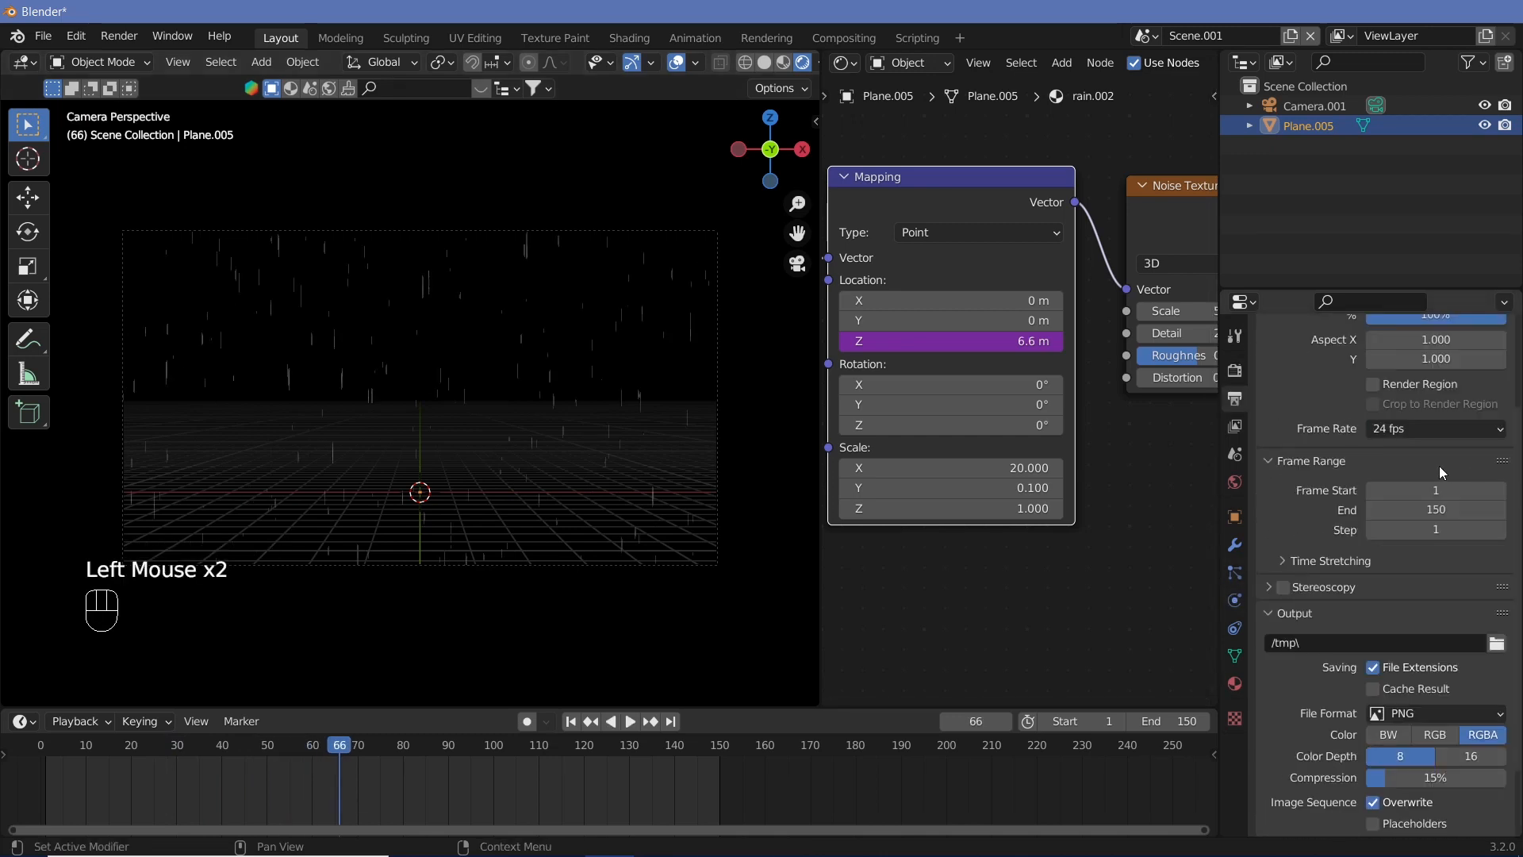
- Set the scene frame rate to 30 fps and replay the rain animation
{"action": "left_click", "coordinate": [1434, 428]}
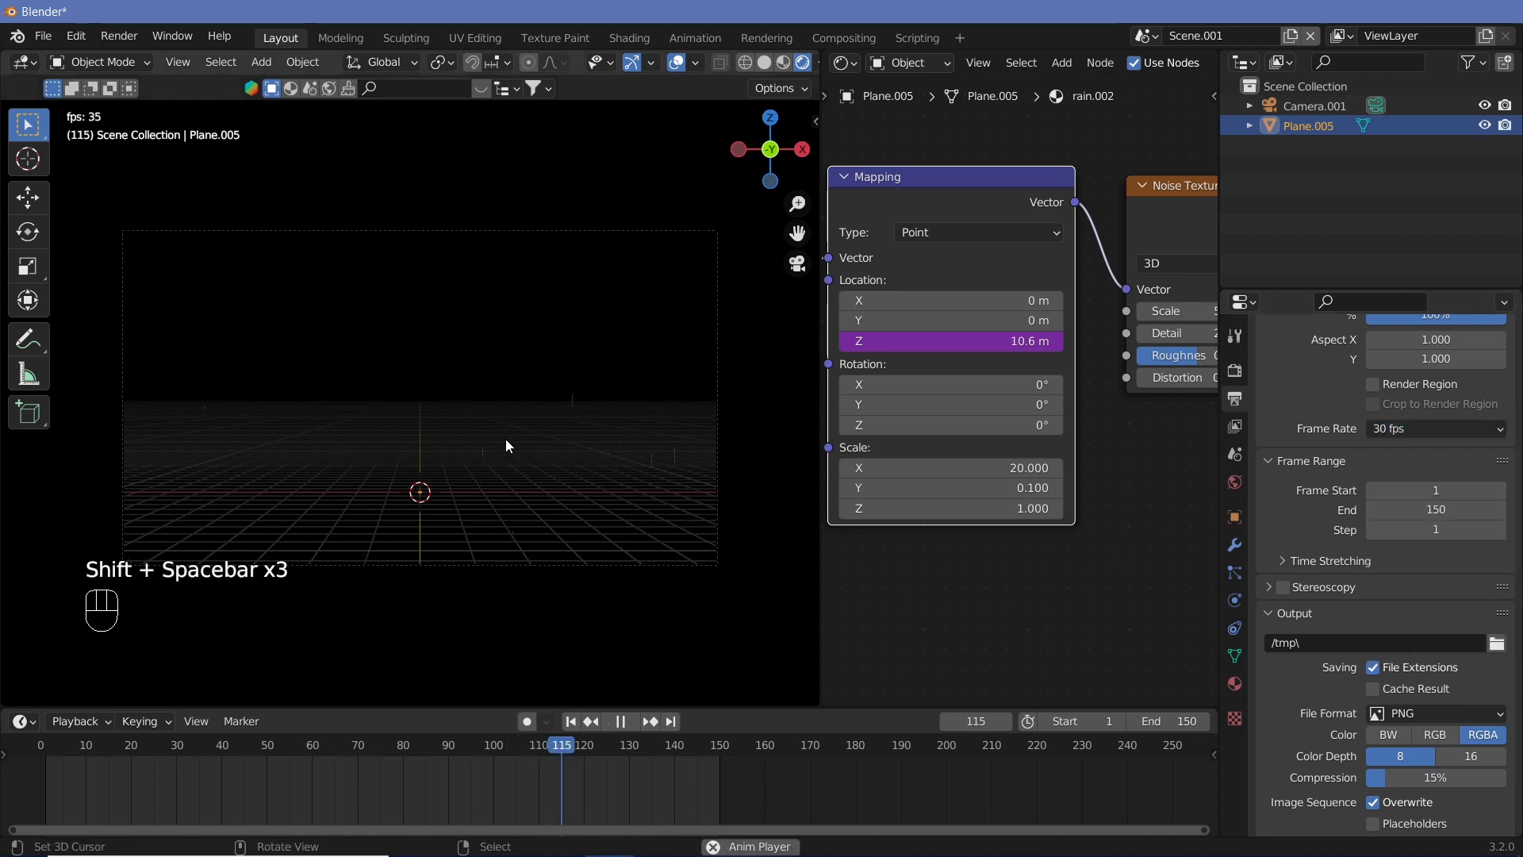
{"action": "key", "text": "shift"}
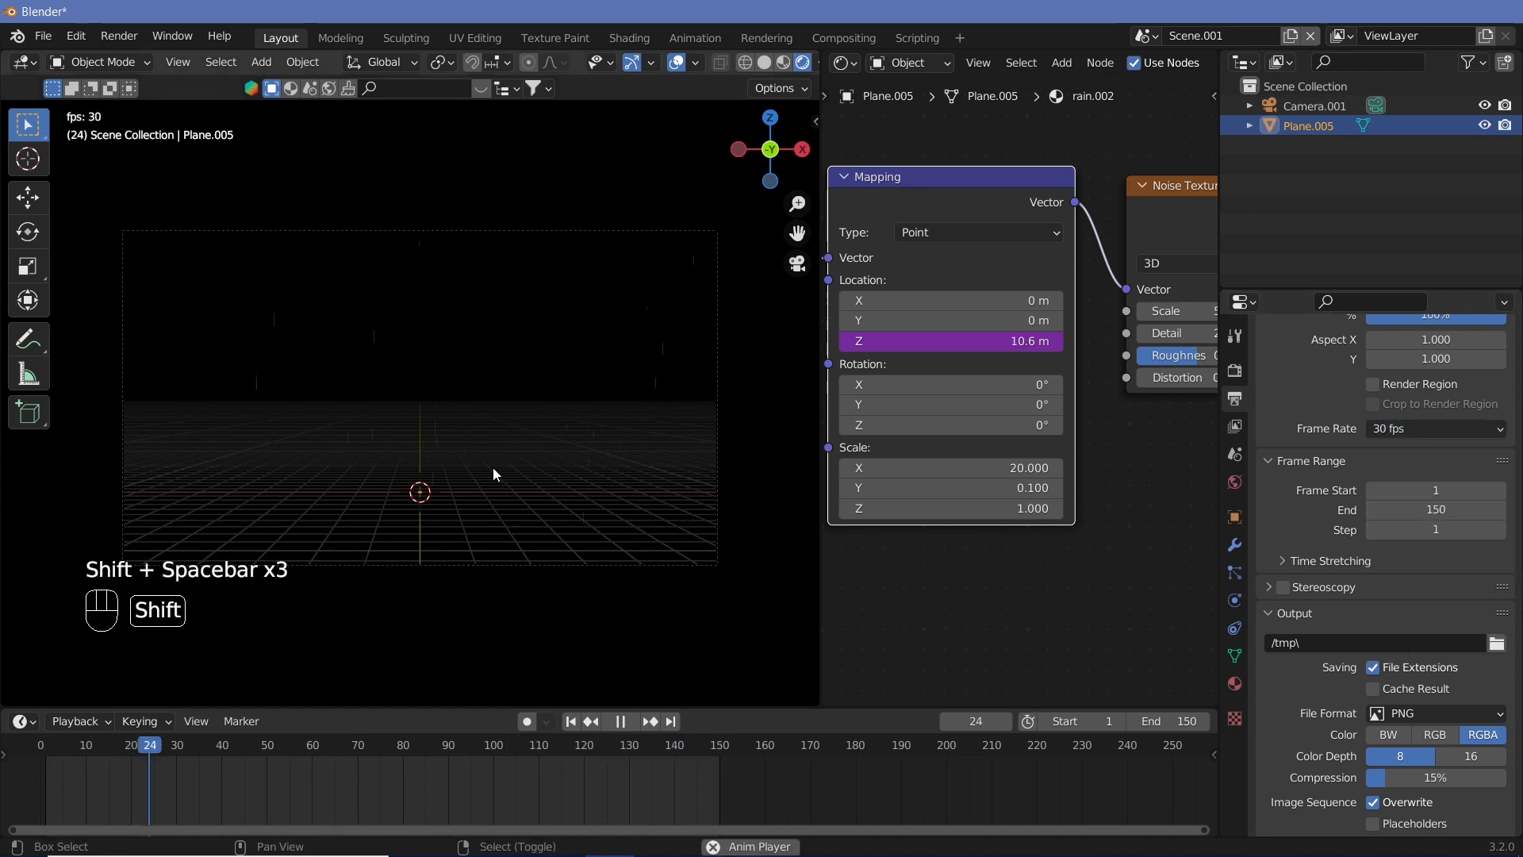
{"action": "key", "text": "space"}
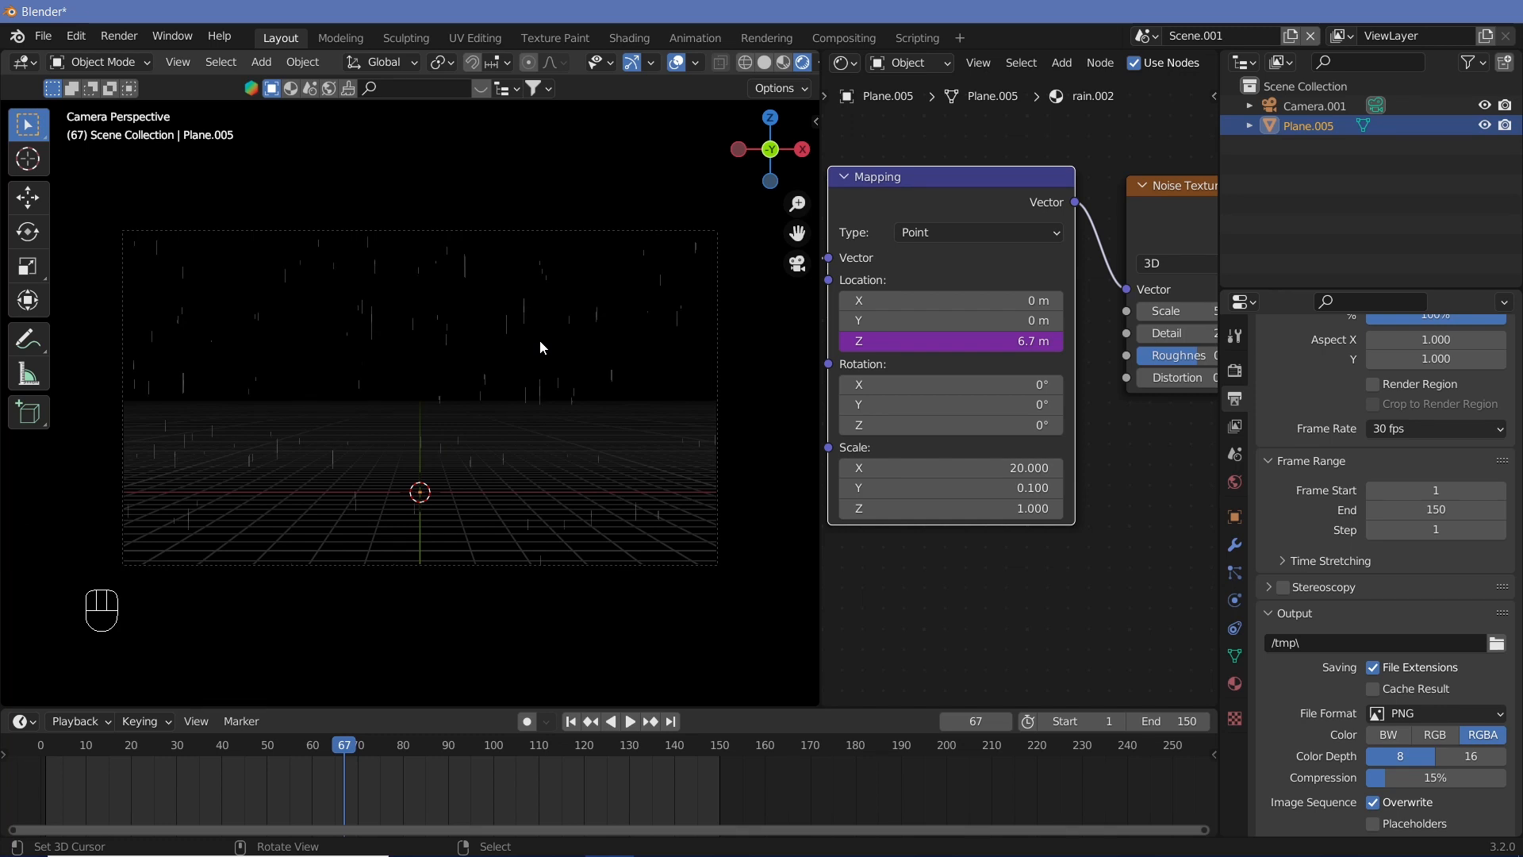
- Tilt and reposition the rain plane, then scale it up in Edit Mode to fill the view
{"action": "key", "text": "r"}
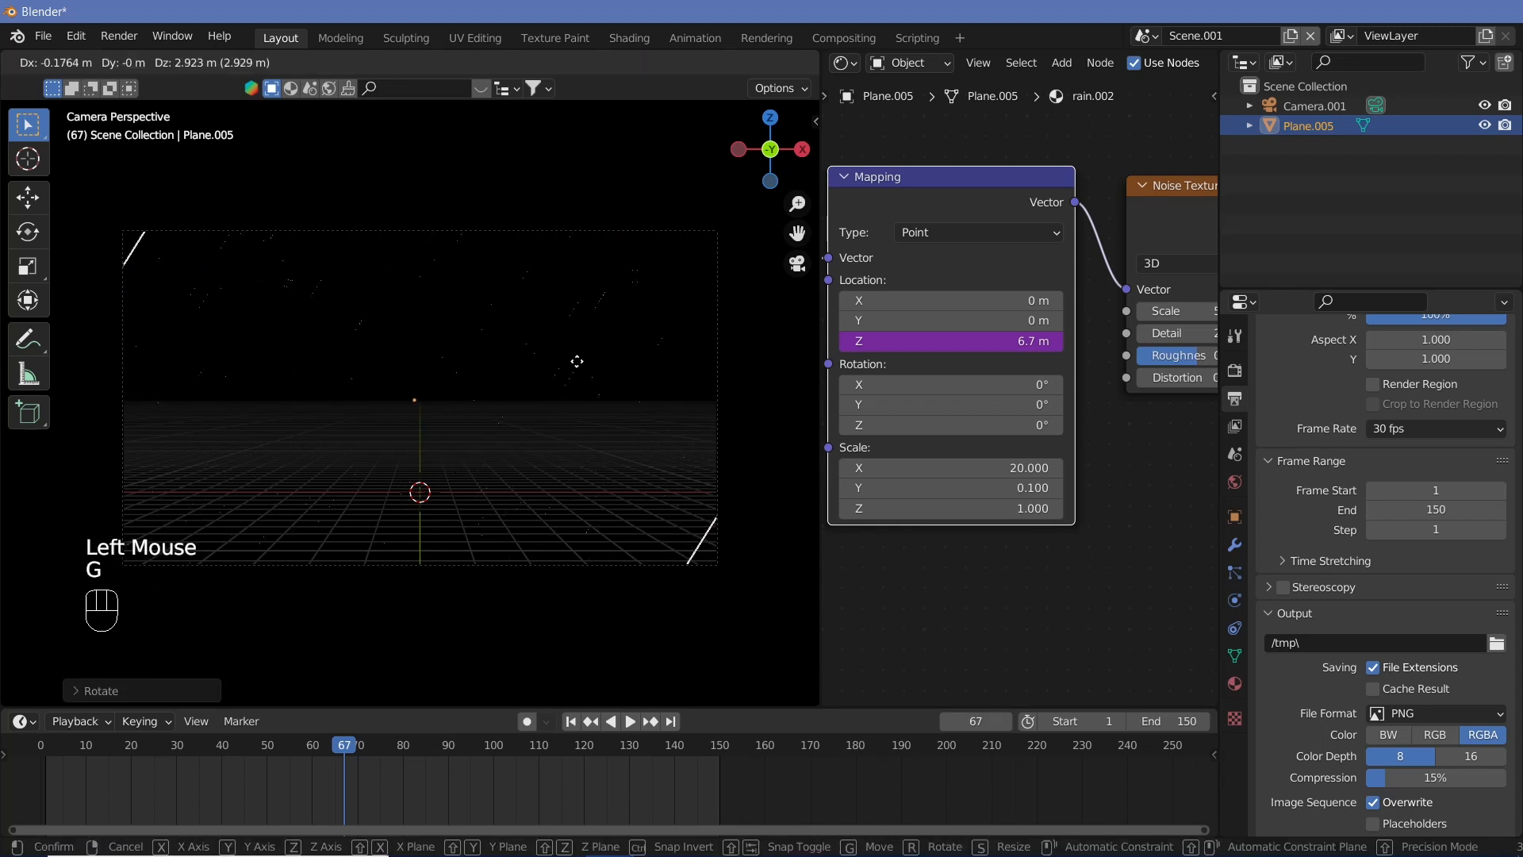
{"action": "left_click", "coordinate": [597, 372]}
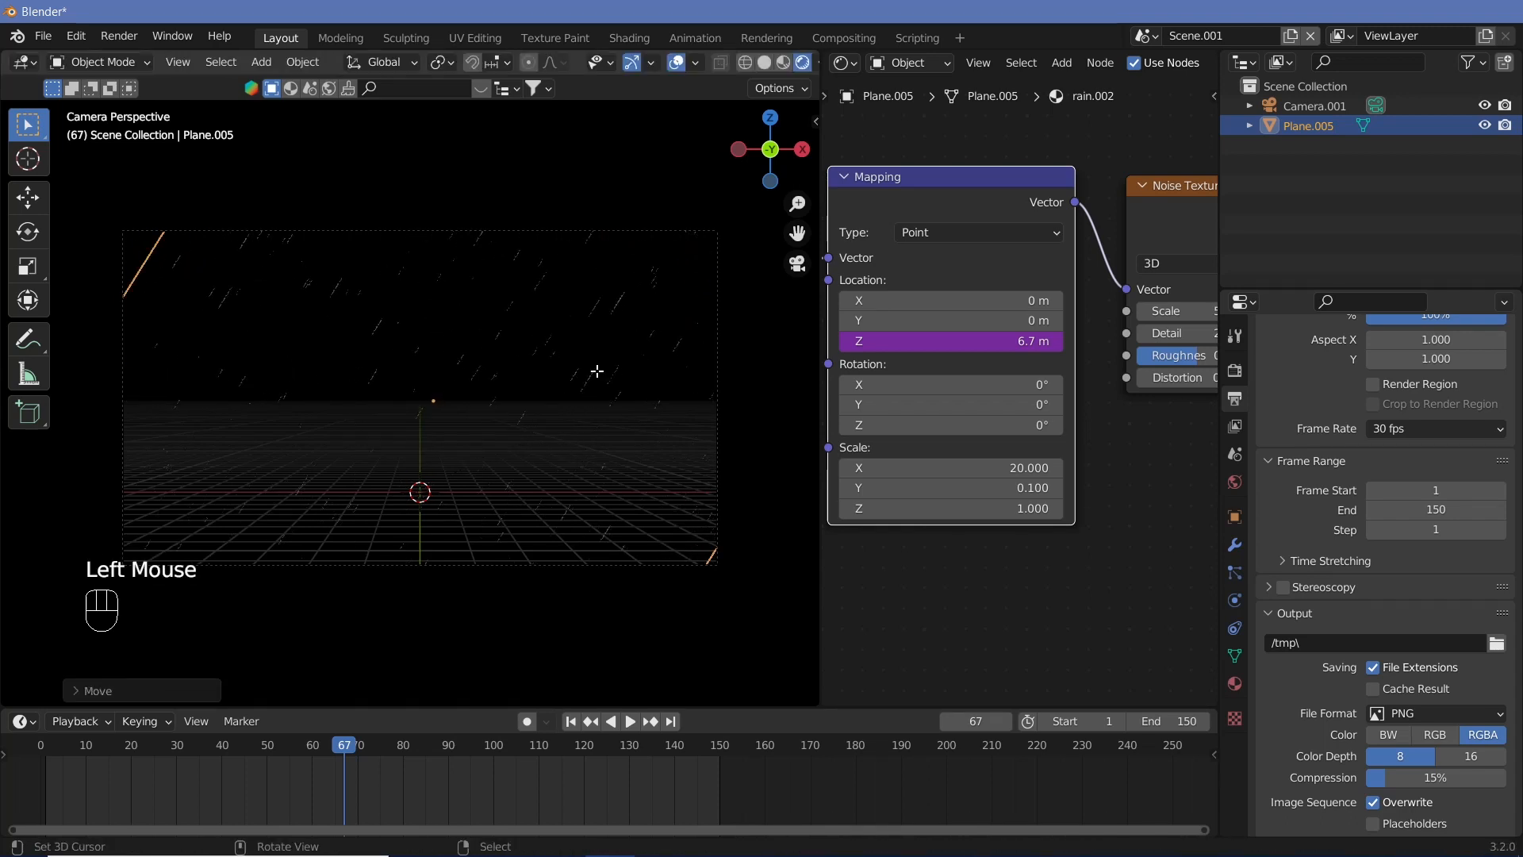
{"action": "key", "text": "Tab"}
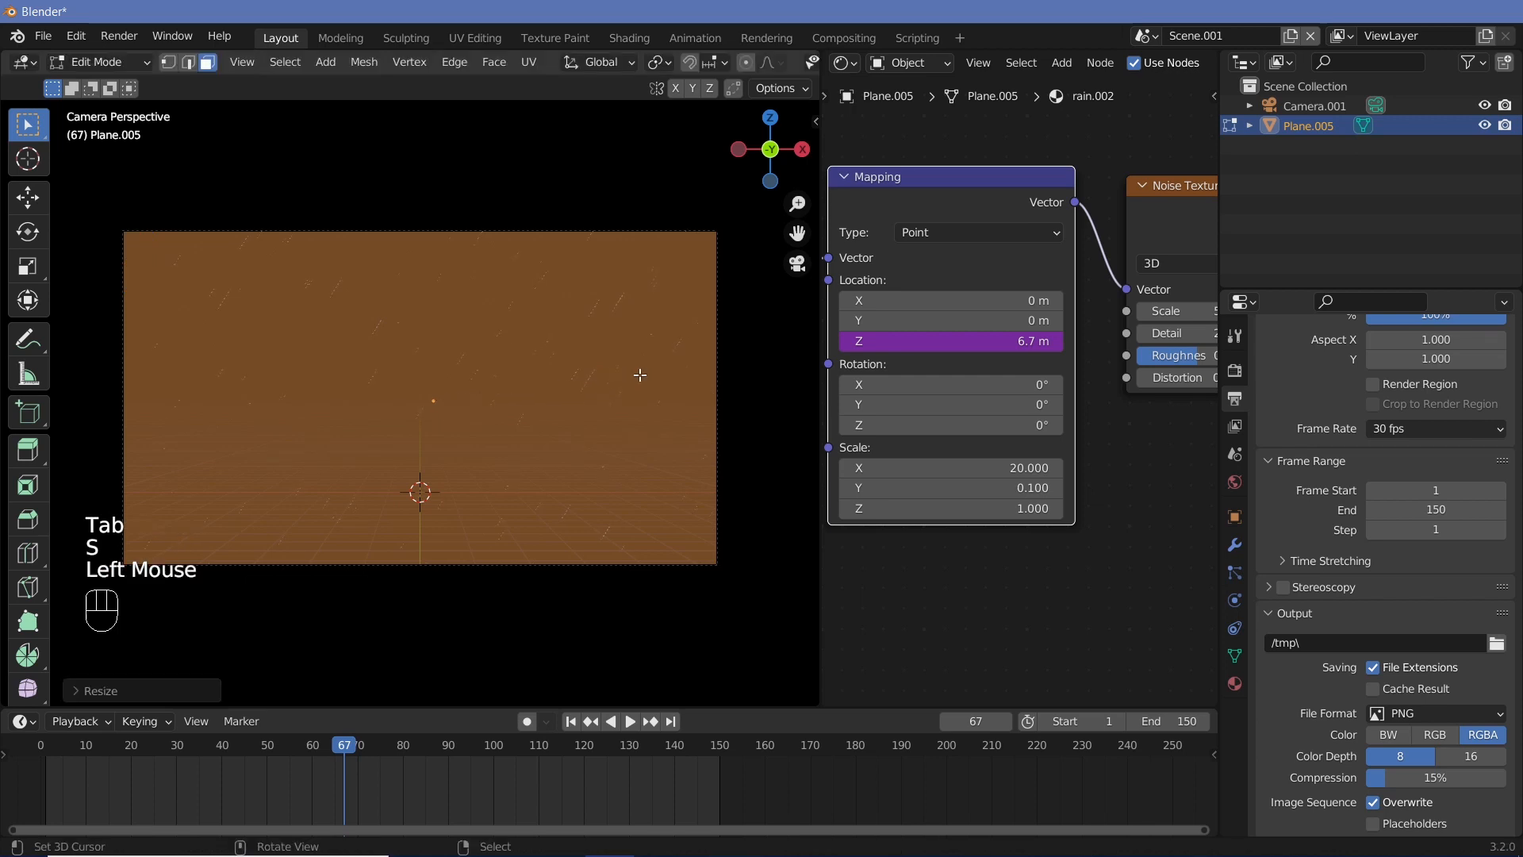
{"action": "key", "text": "Tab"}
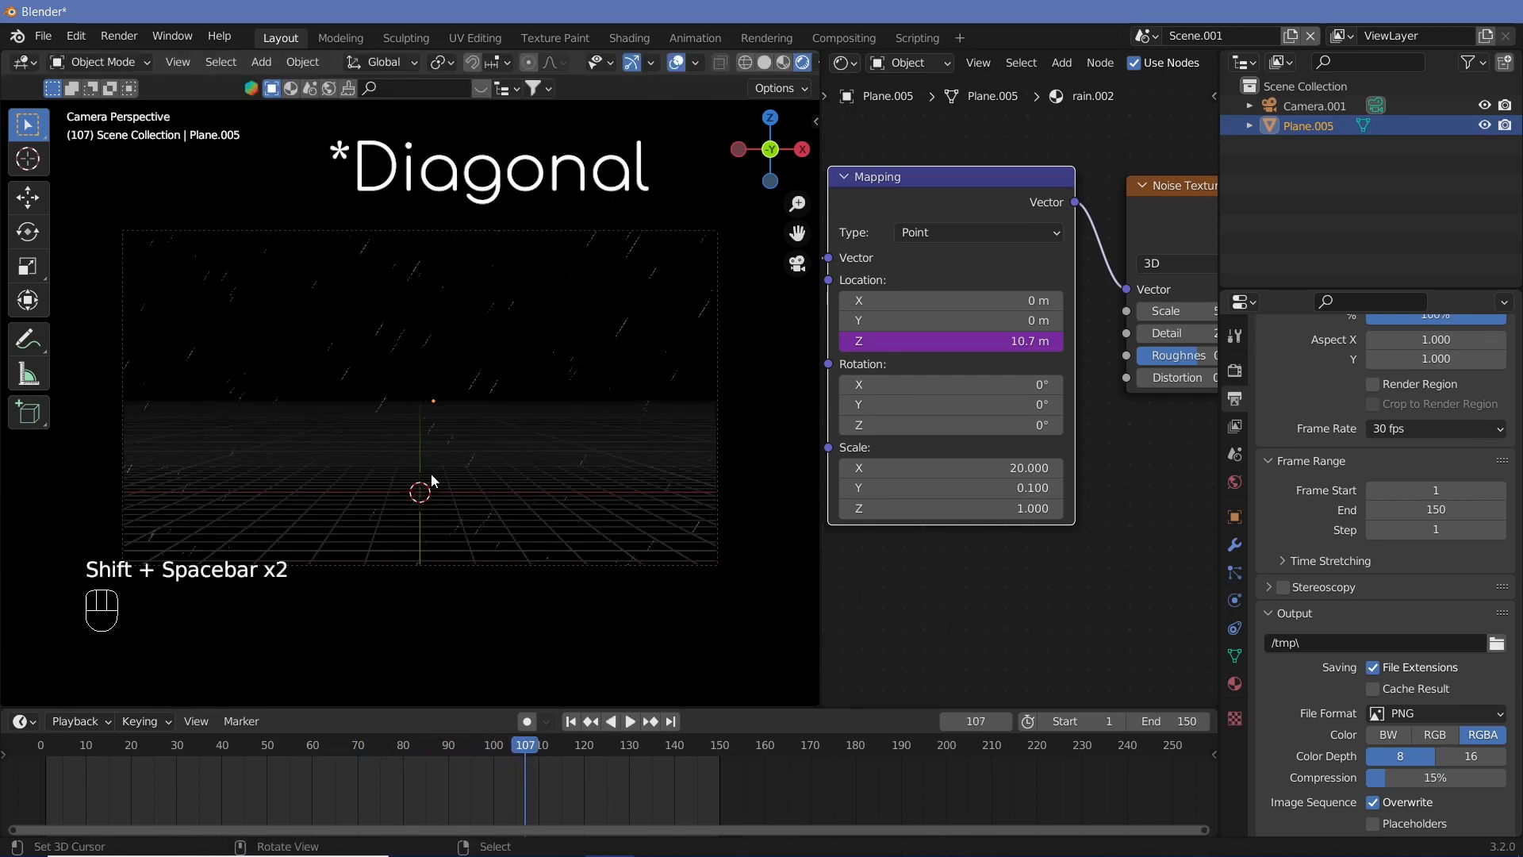
- Check the diagonal rain in playback and duplicate the rain plane
{"action": "key", "text": "Right"}
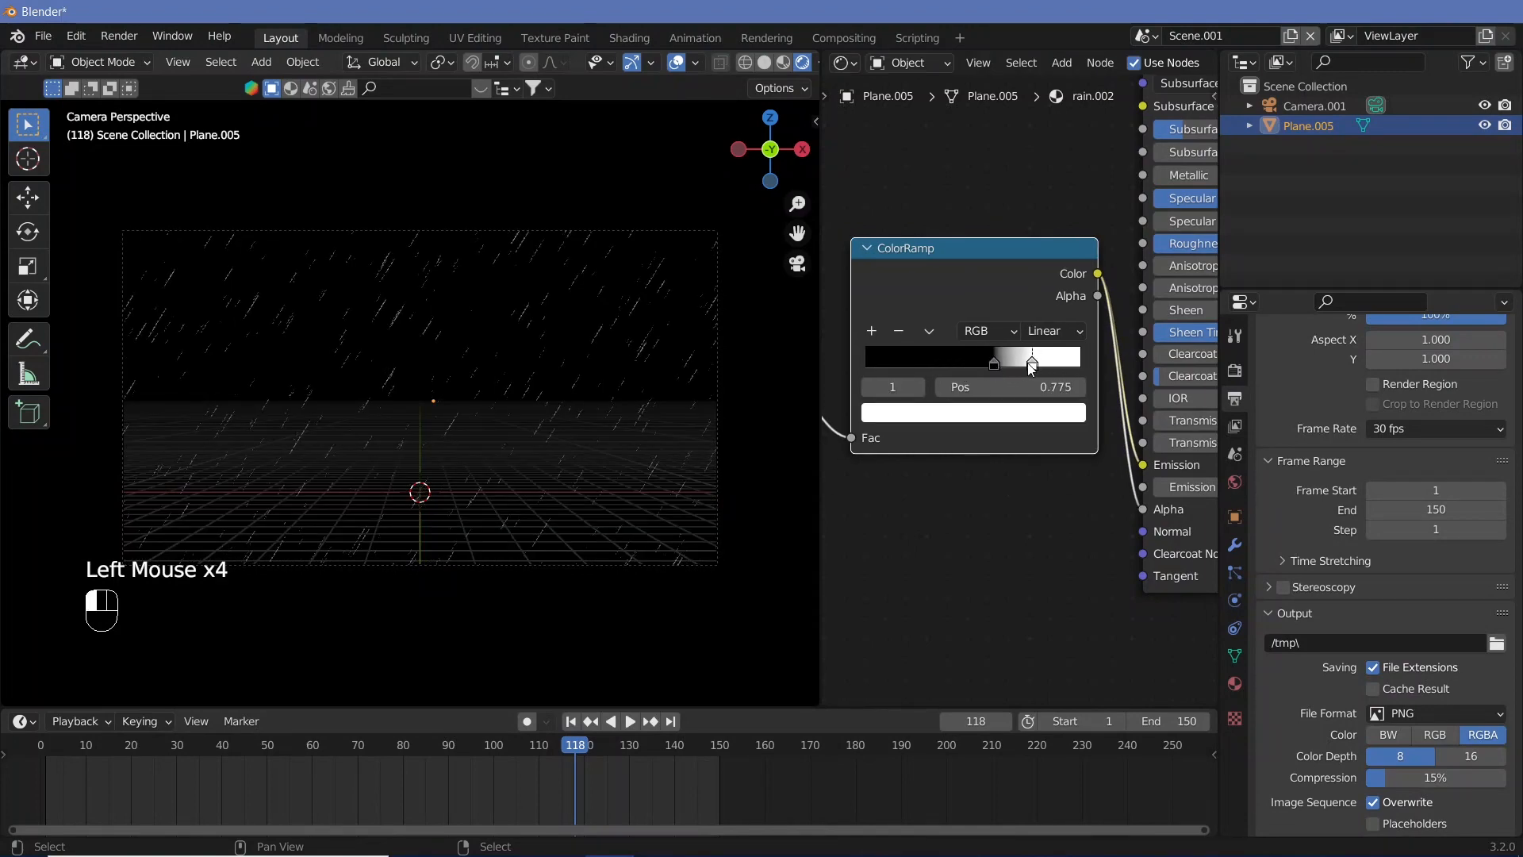
{"action": "key", "text": "shift+space"}
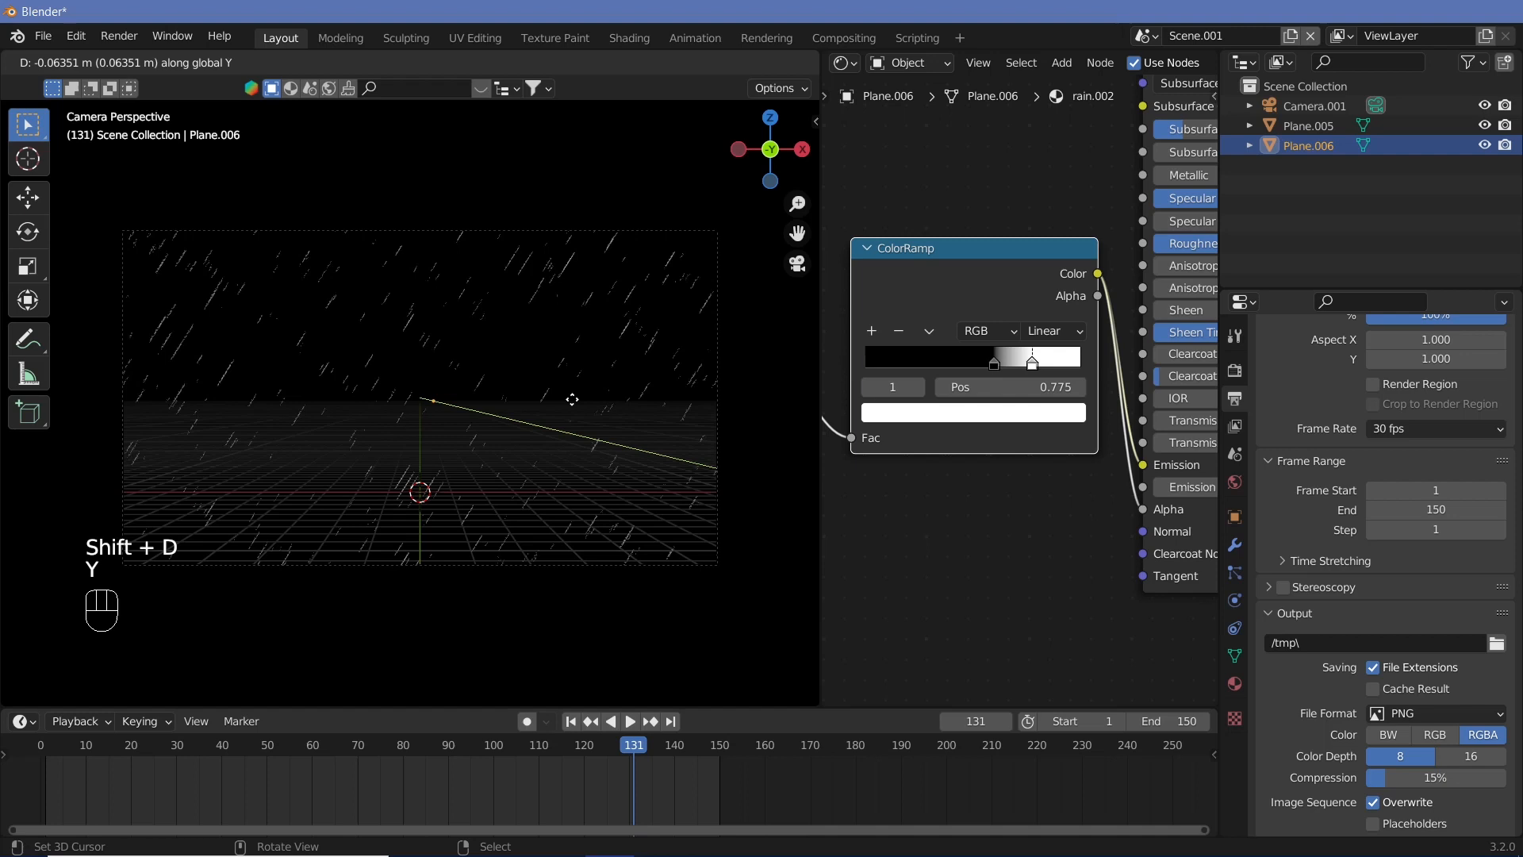
{"action": "mouse_move", "coordinate": [588, 449]}
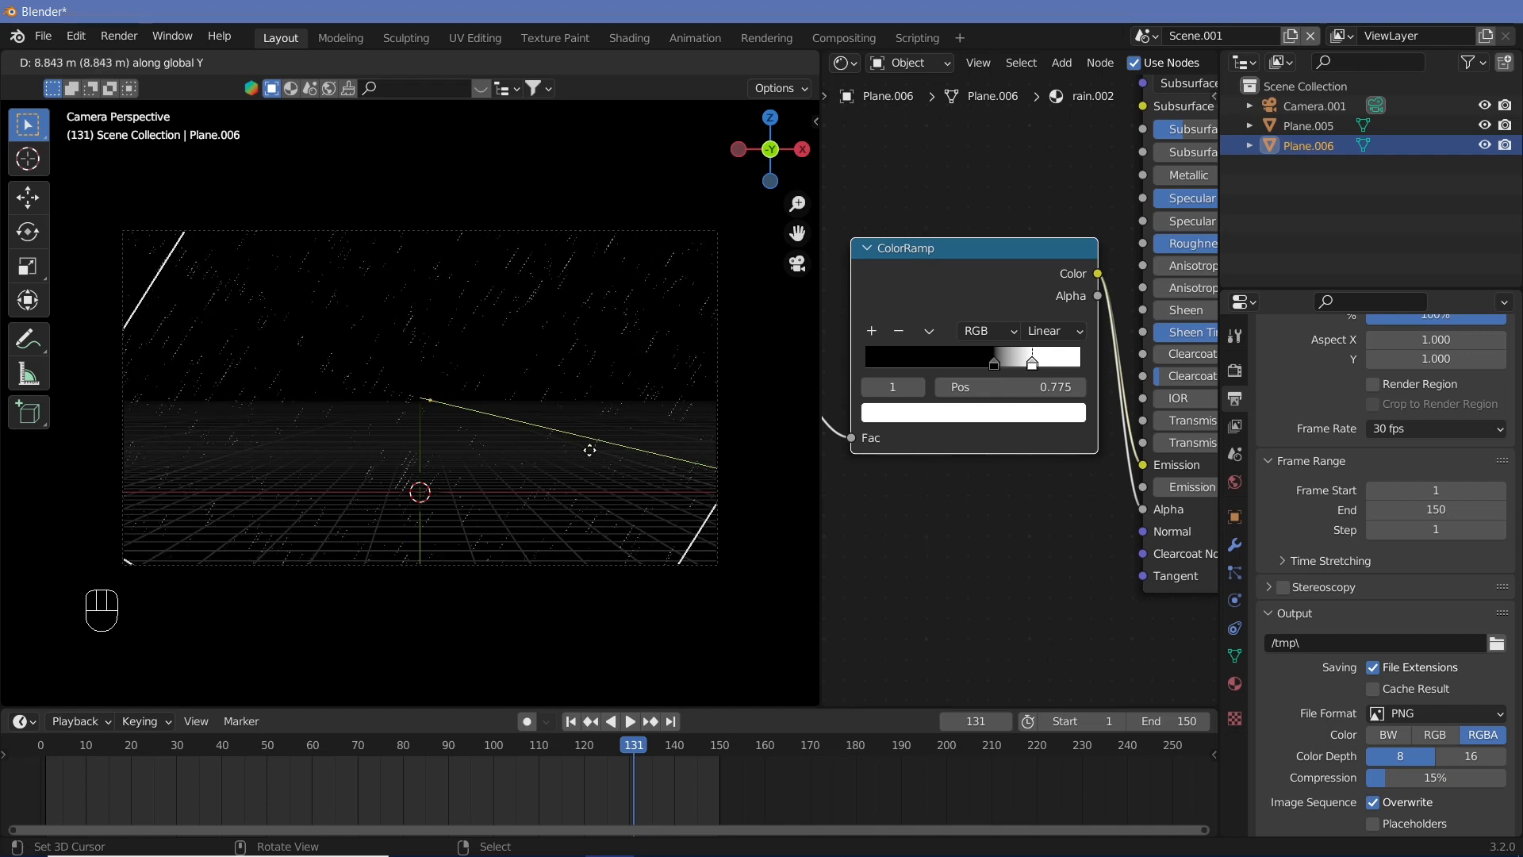
- Shrink the duplicate rain plane to about 0.72 and play back the layered rain
{"action": "key", "text": "s"}
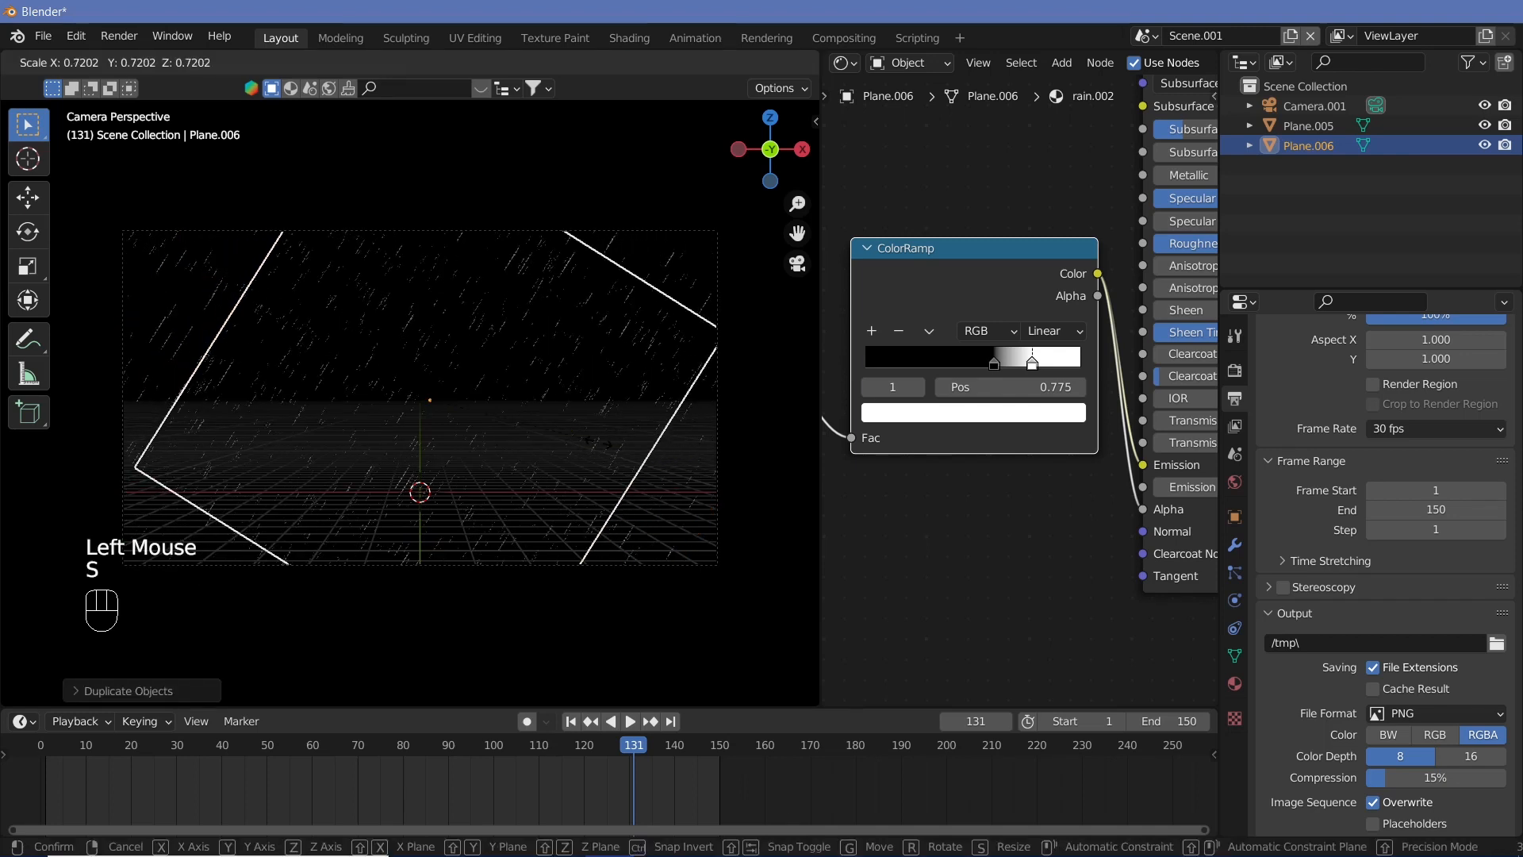
{"action": "key", "text": "Tab"}
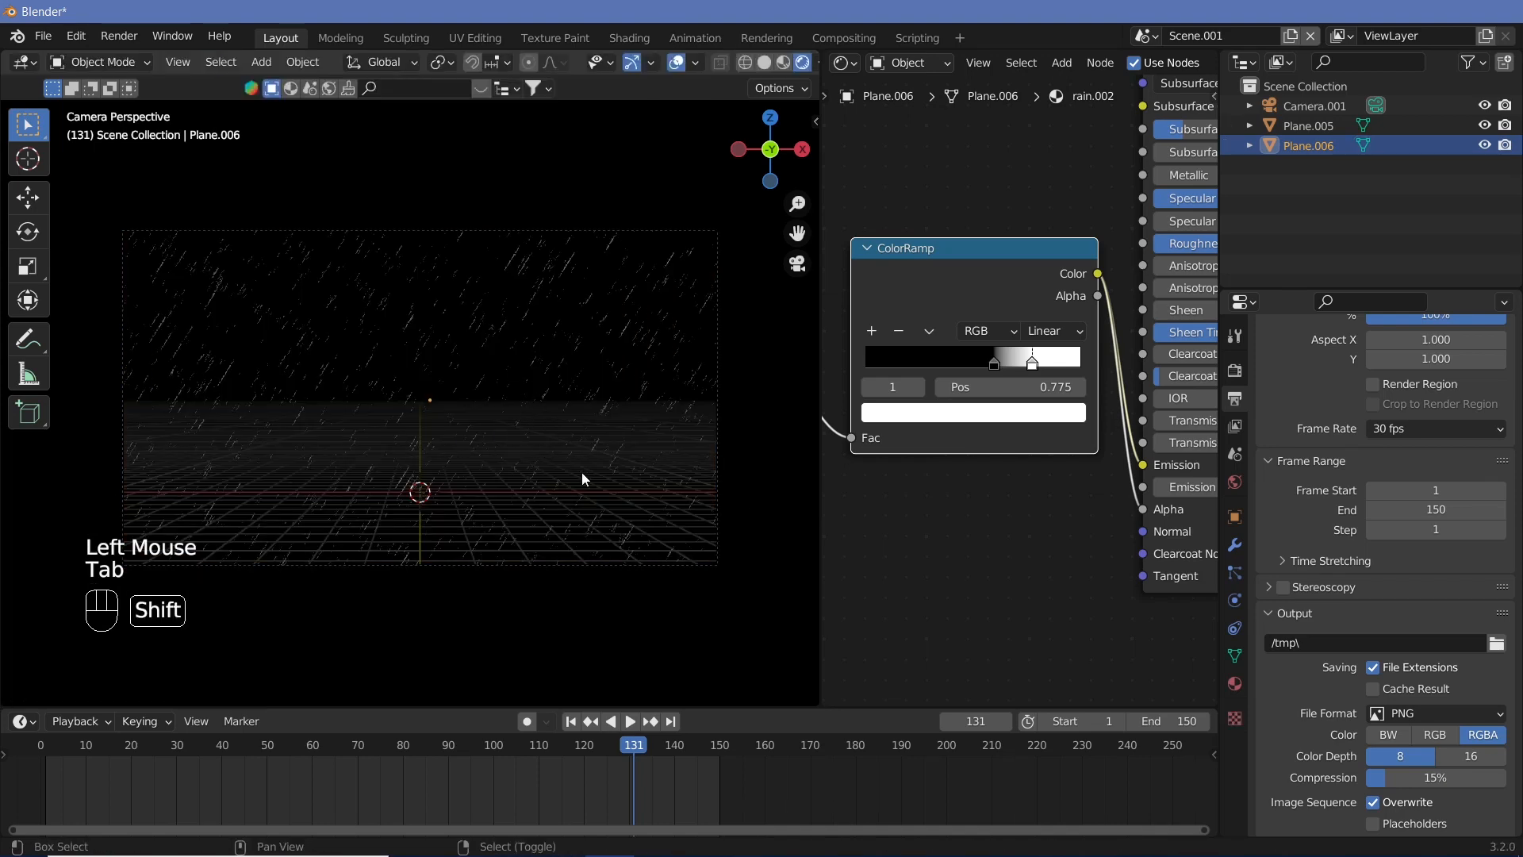
{"action": "key", "text": "shift+space"}
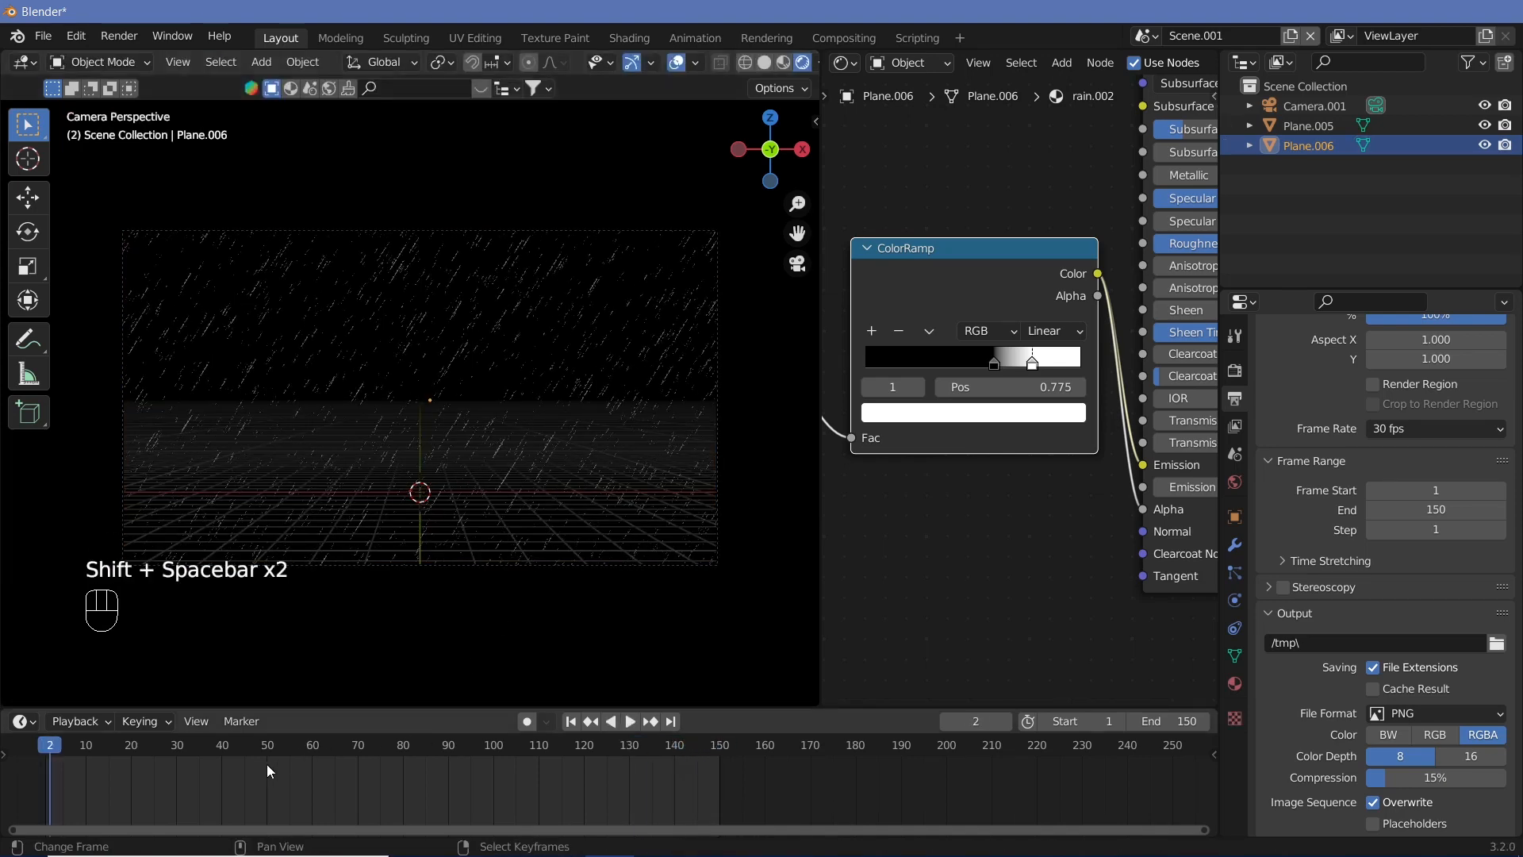
{"action": "left_click", "coordinate": [271, 746]}
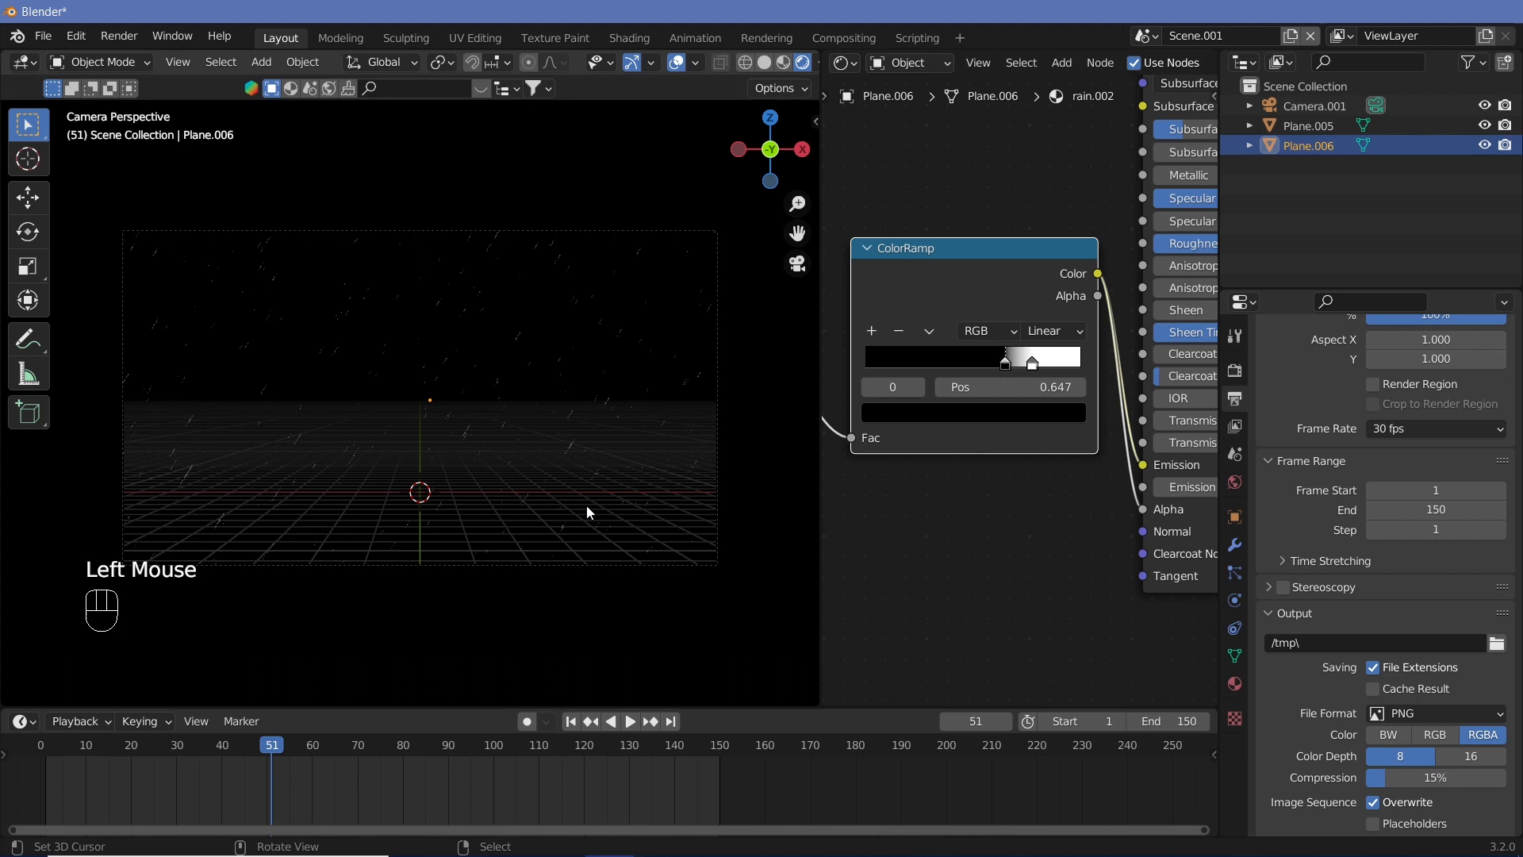
{"action": "key", "text": "shift+space"}
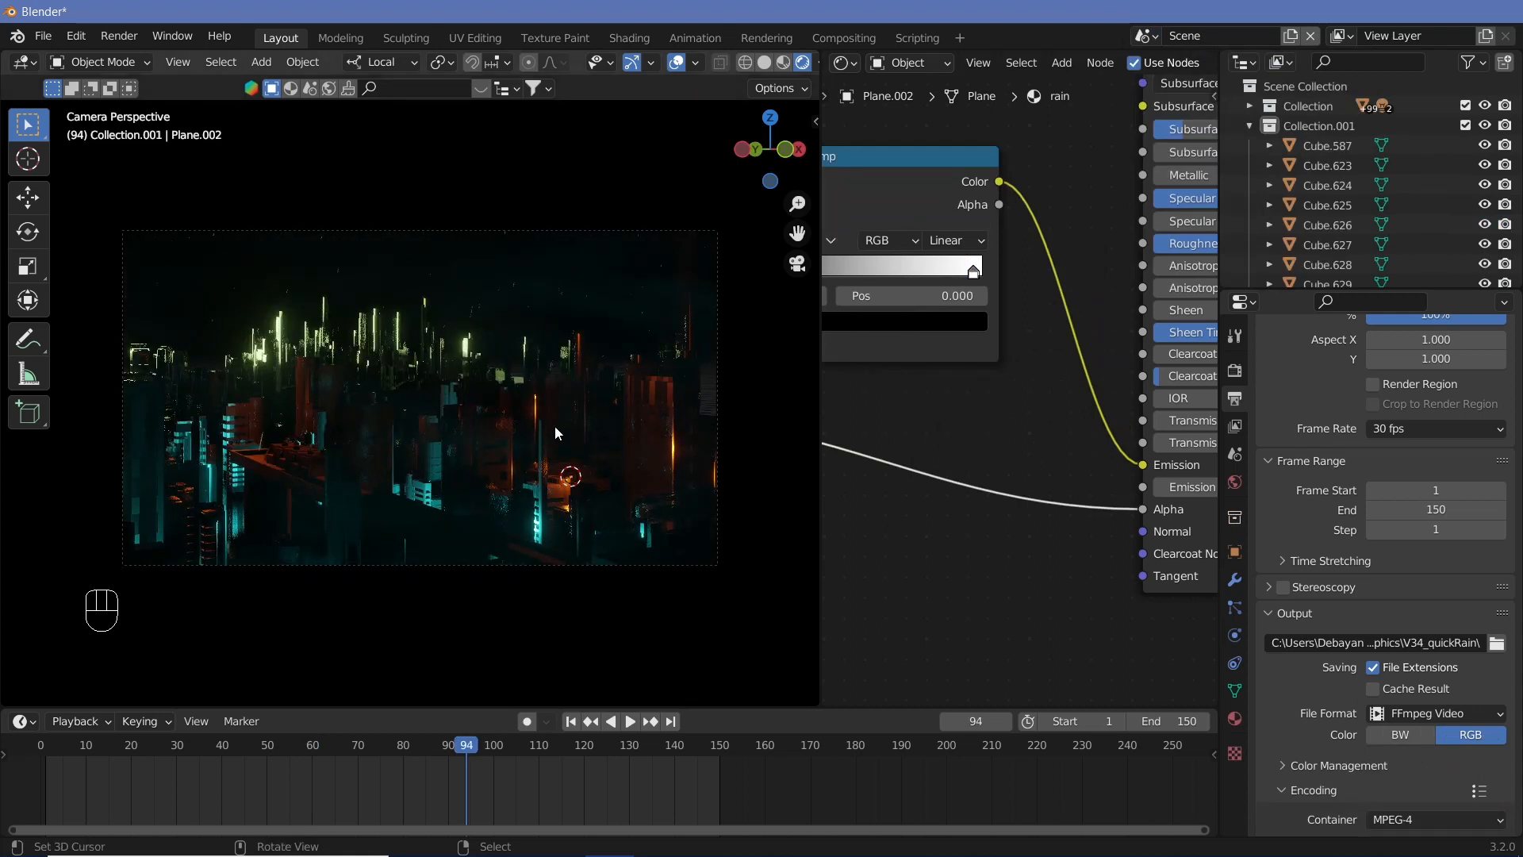
{"action": "mouse_move", "coordinate": [551, 313]}
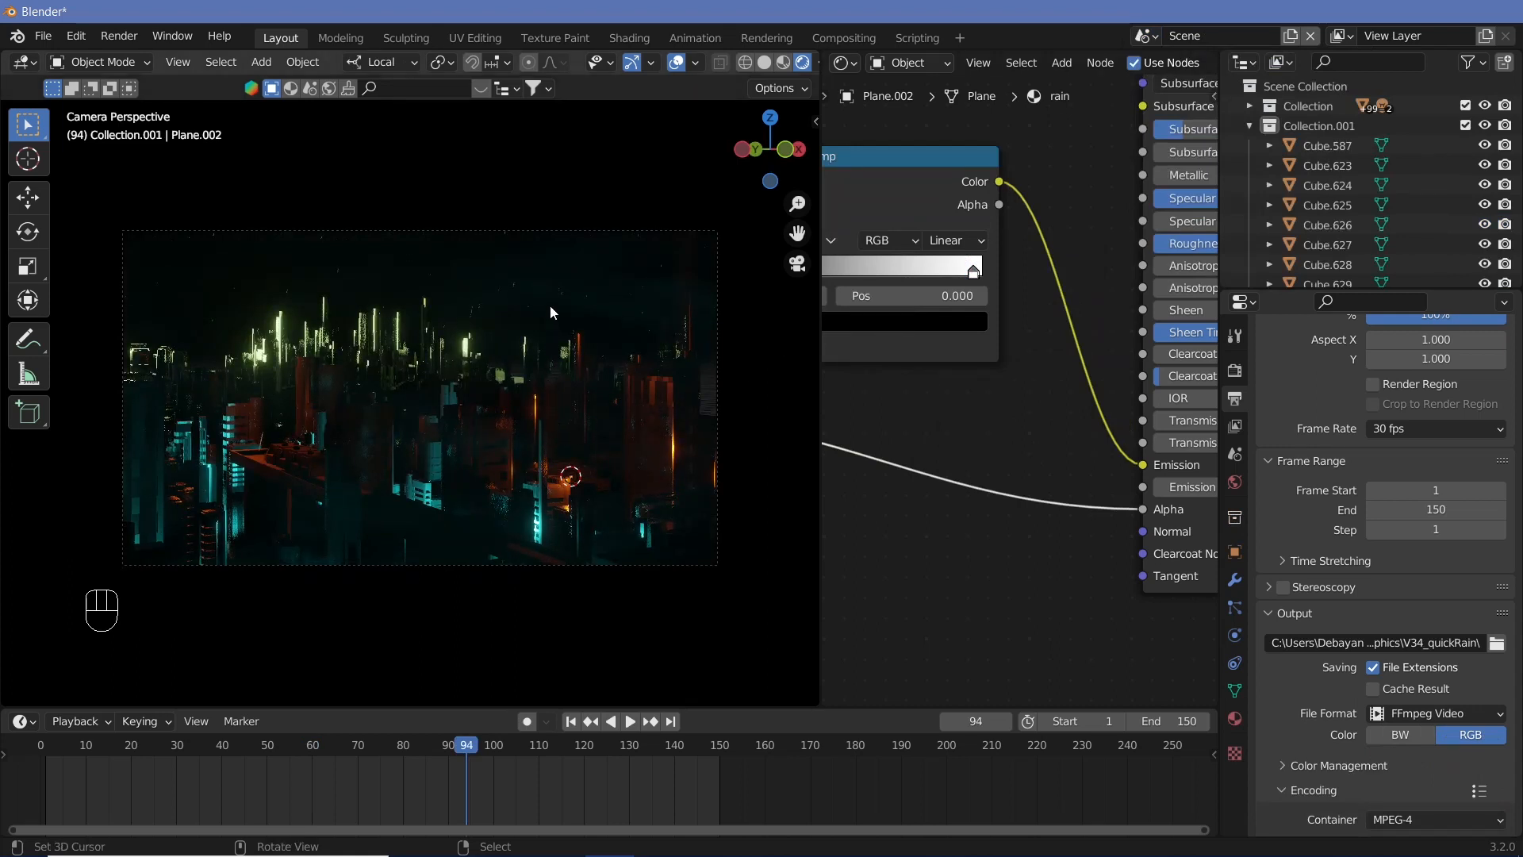
- Inspect the fog cube's volume shader and the rain plane's material nodes in the neon city scene
{"action": "left_click_drag", "start_coordinate": [551, 312], "coordinate": [585, 276]}
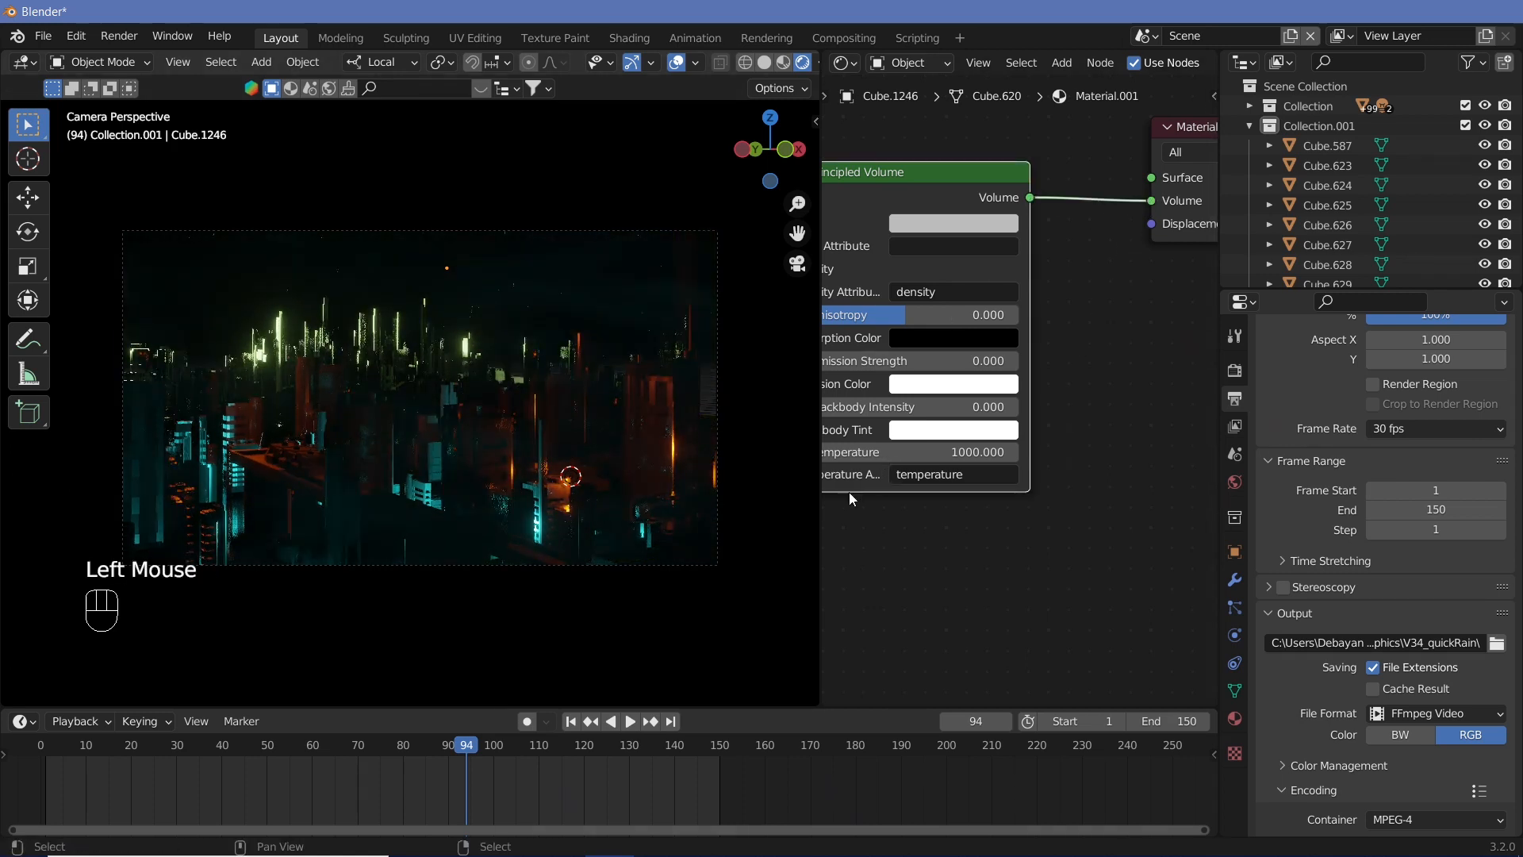
{"action": "right_click", "coordinate": [514, 306]}
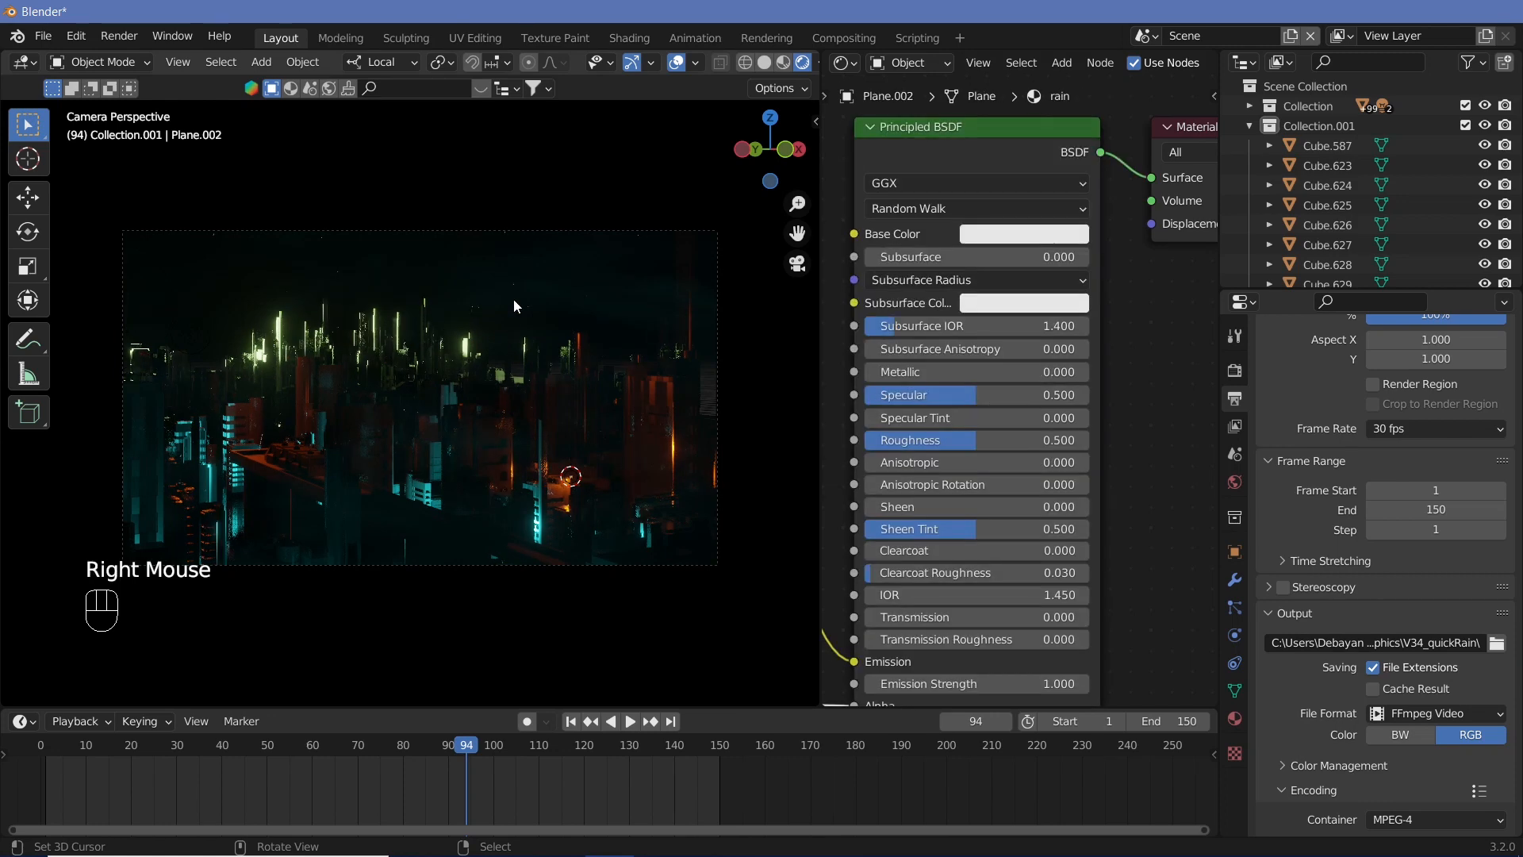